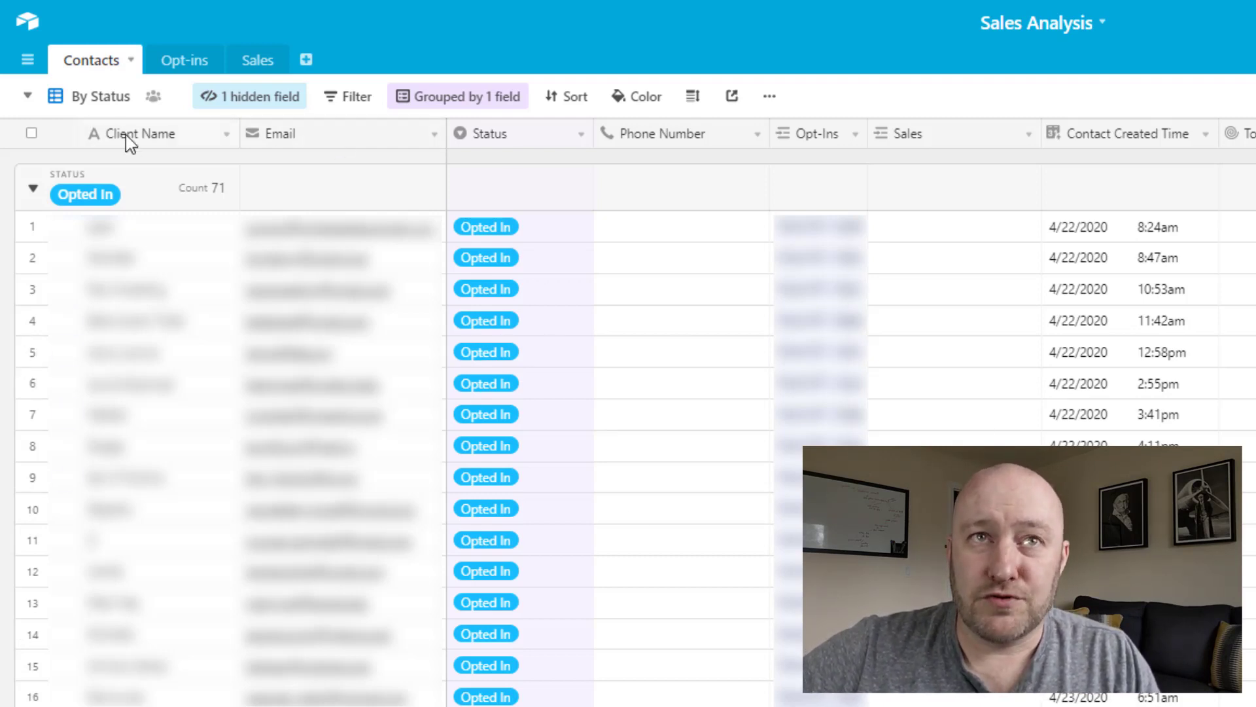
pyautogui.moveTo(340, 144)
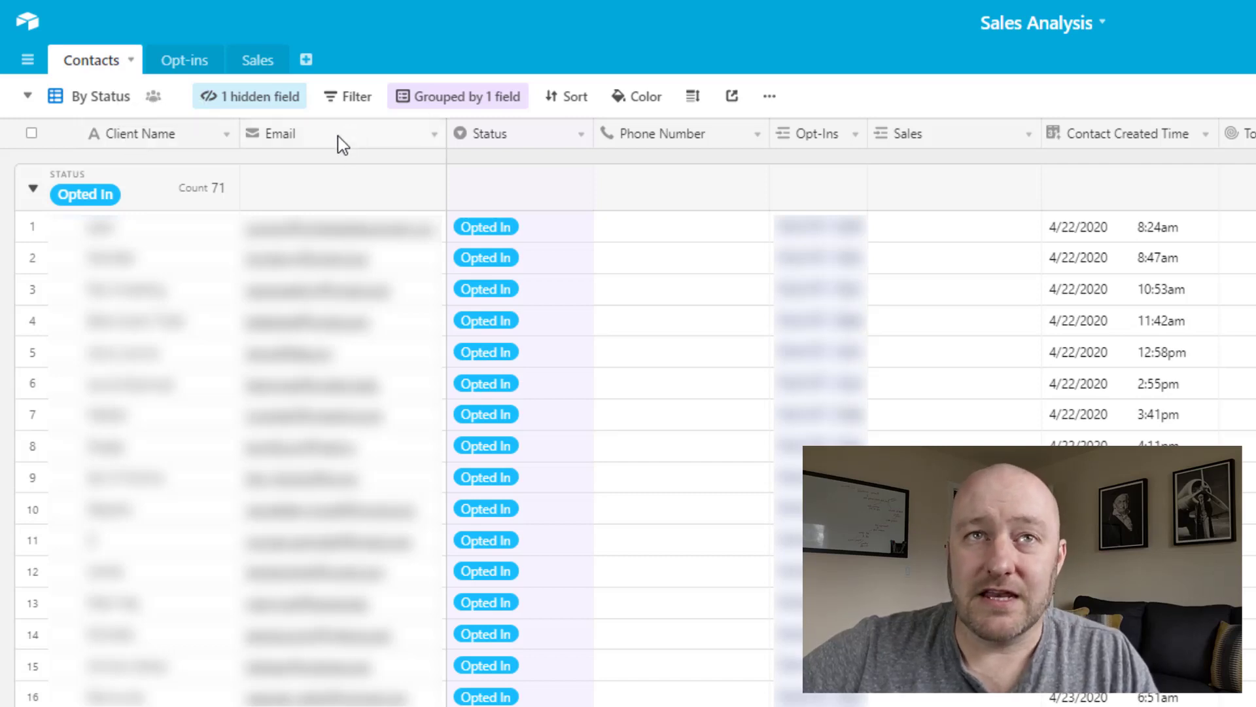
pyautogui.moveTo(341, 143)
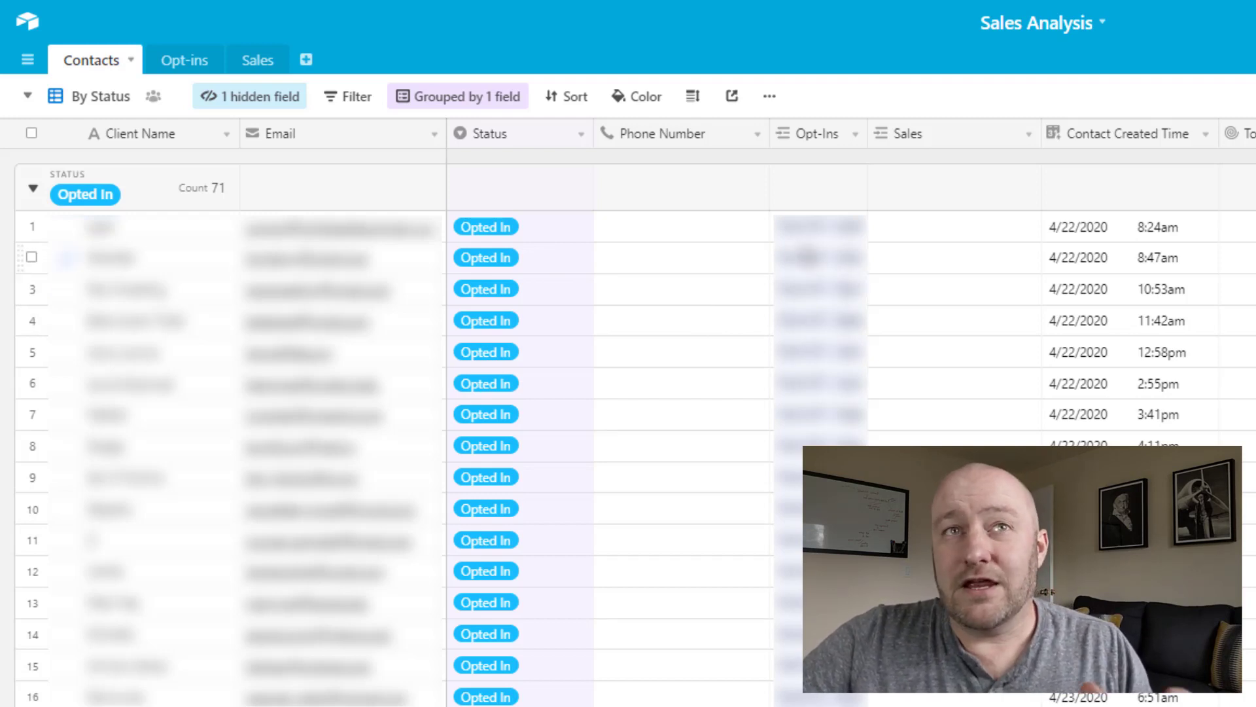
pyautogui.moveTo(830, 153)
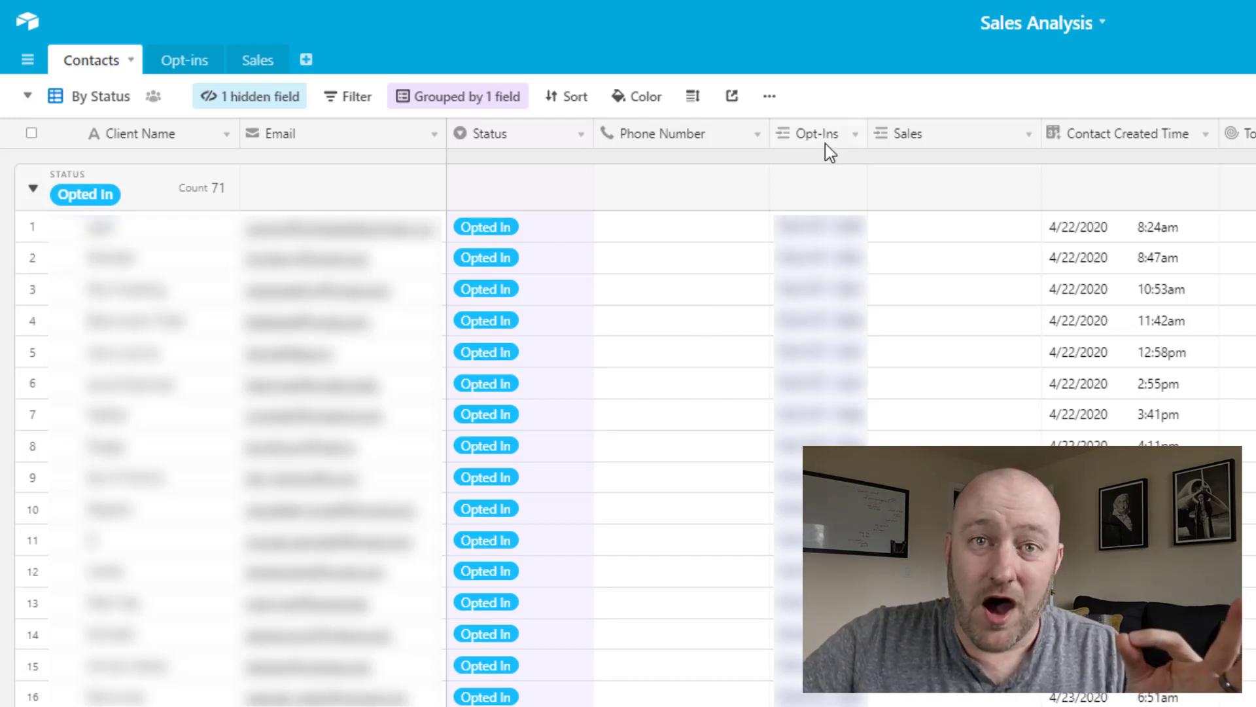
pyautogui.moveTo(152, 87)
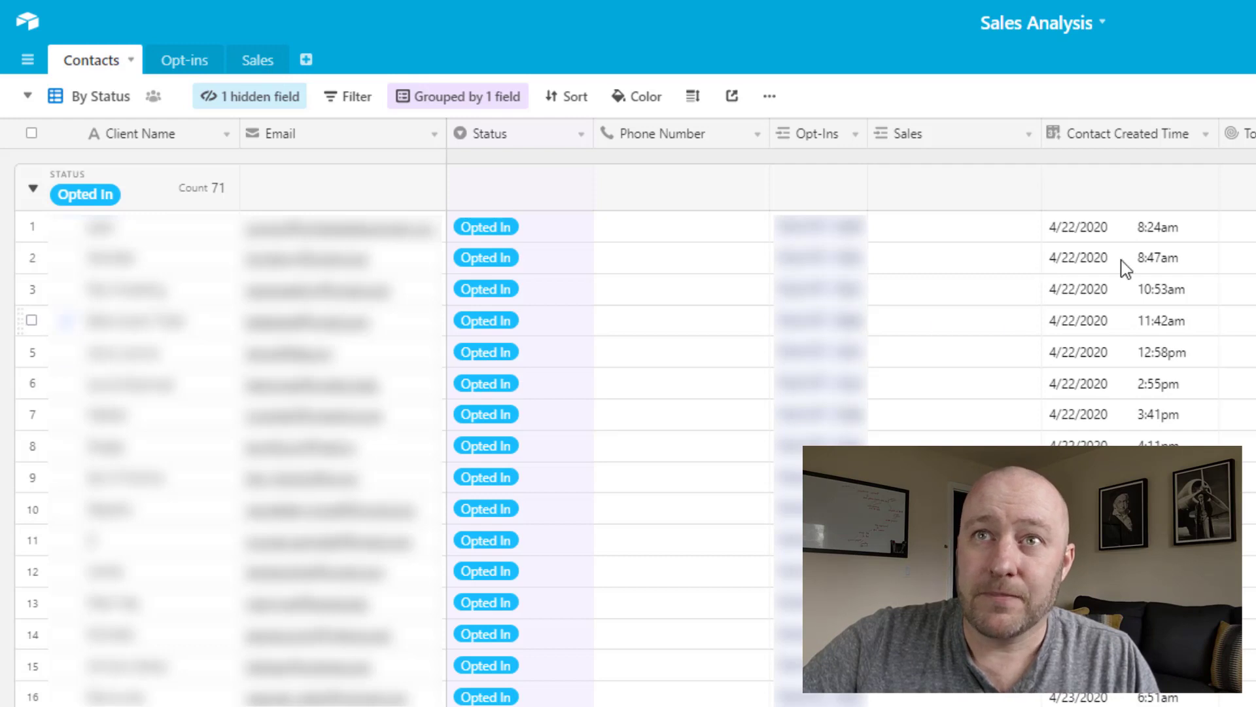
# Inspect the Total Revenue rollup settings unchanged, then bring the Paying Client group into view.
pyautogui.click(1128, 226)
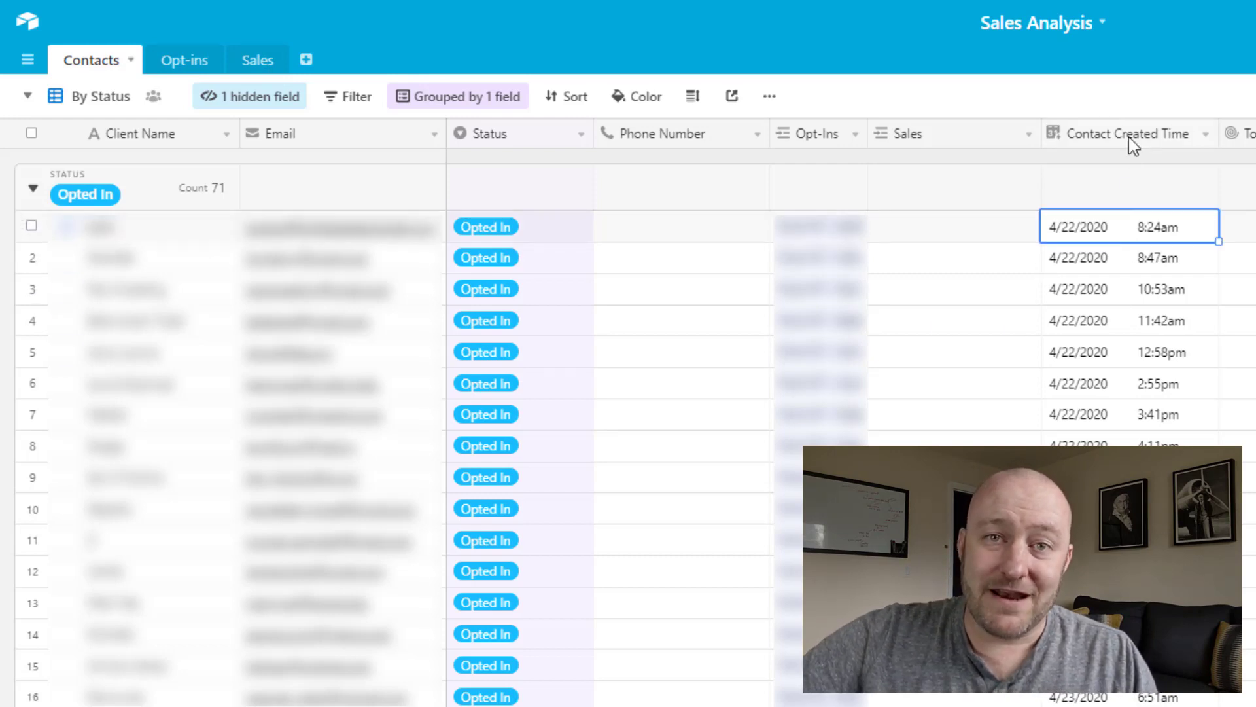
pyautogui.moveTo(1132, 133)
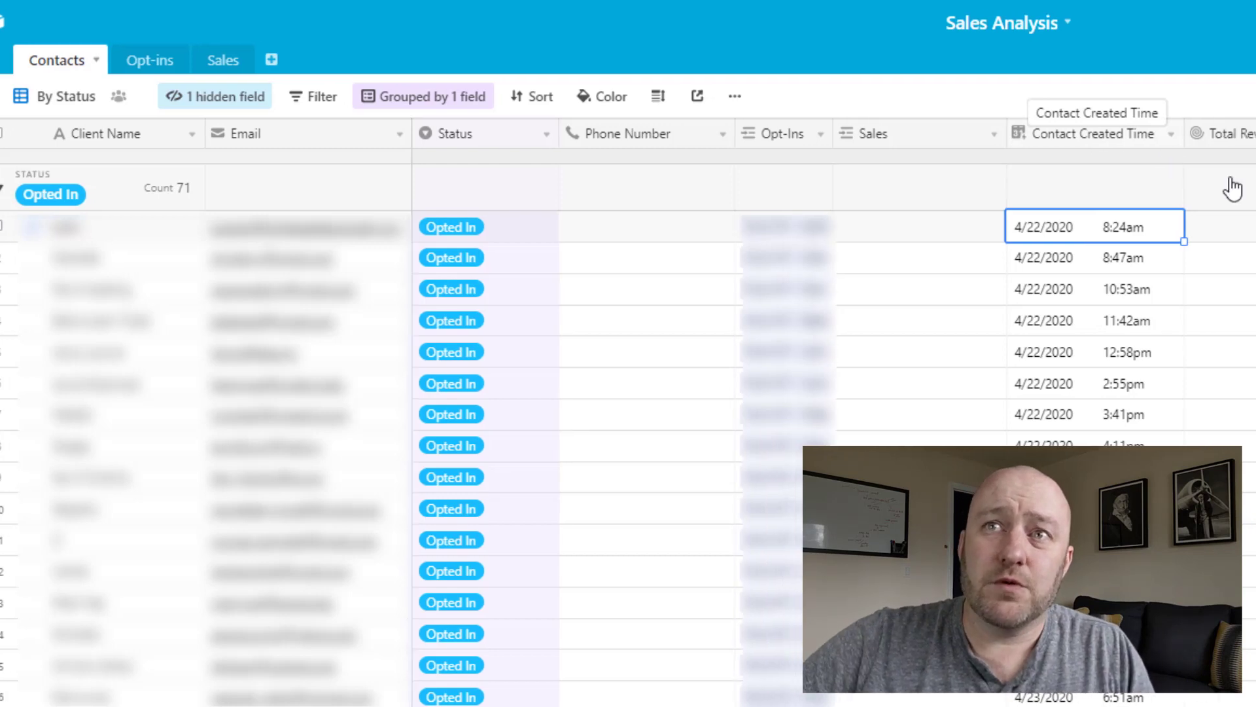
pyautogui.hscroll(3)
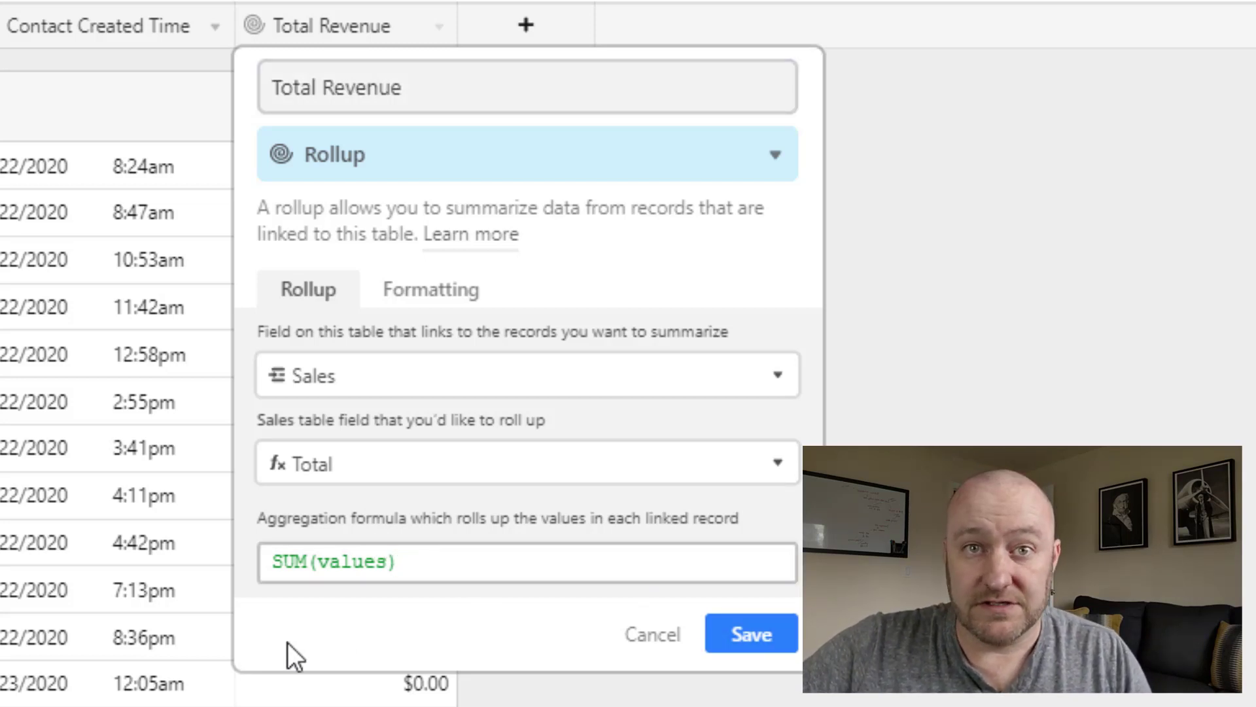
pyautogui.click(750, 633)
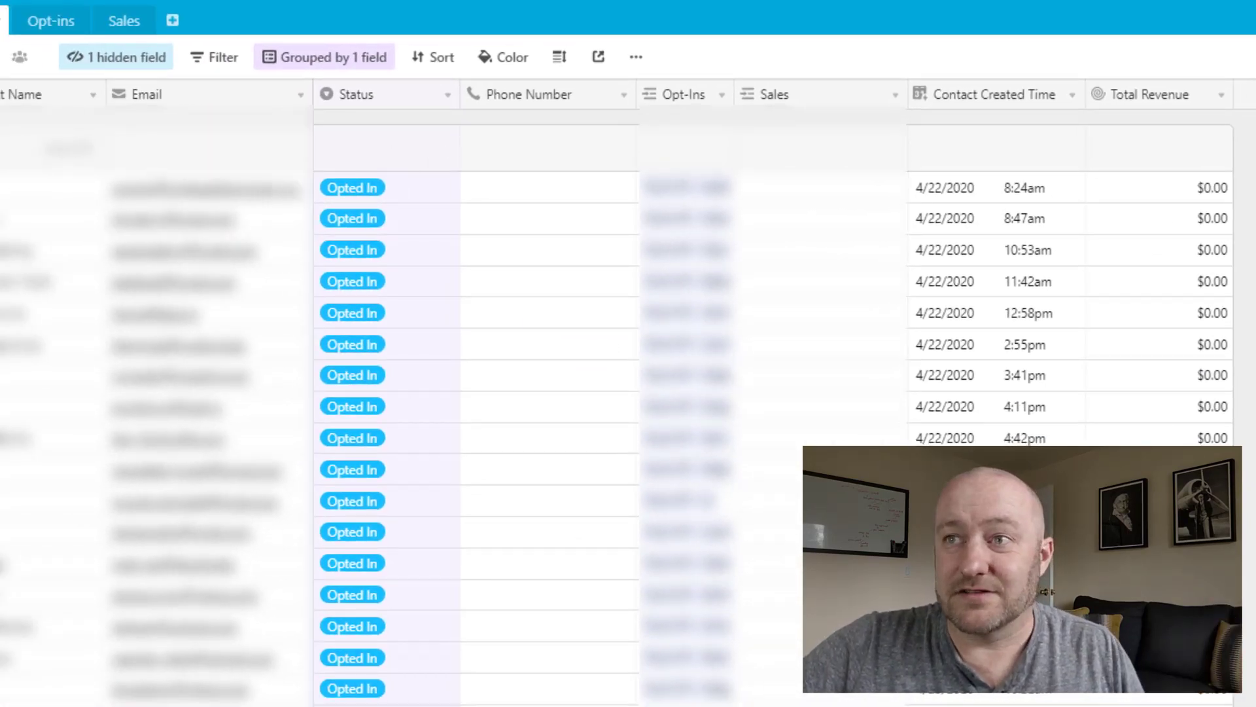
pyautogui.scroll(-3)
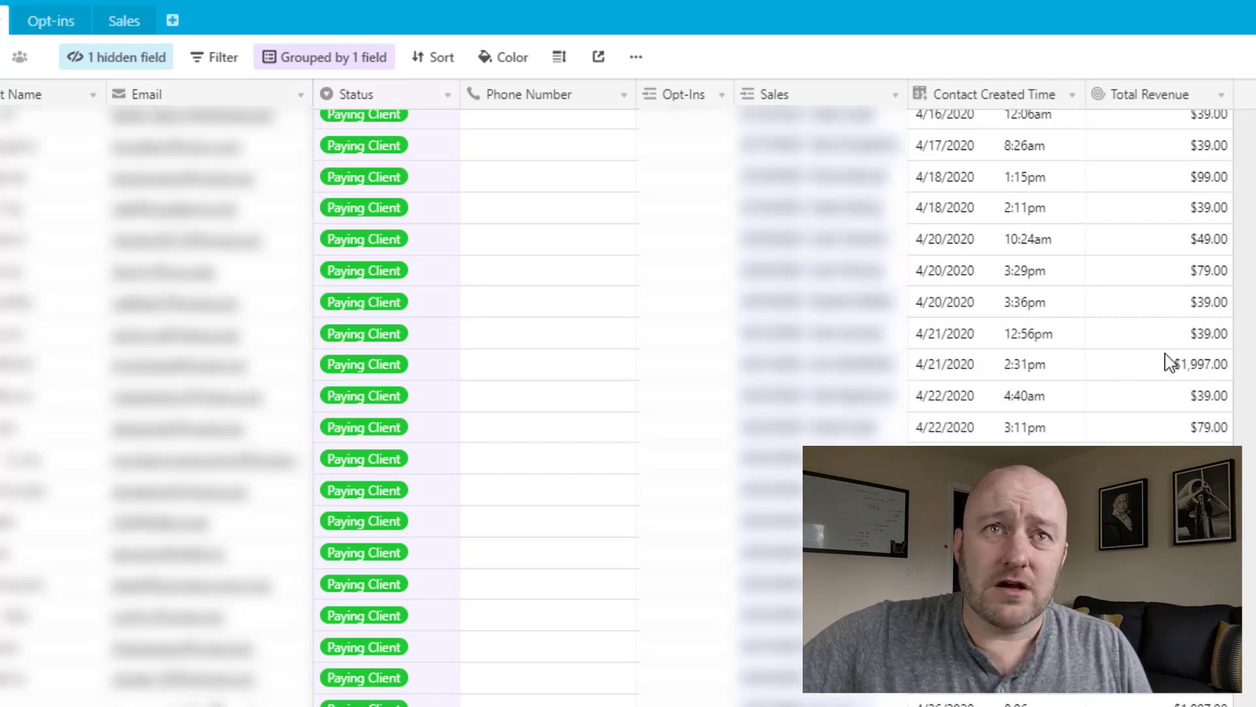
# Review the Opt-ins table's Age (Days) formula counting days since each opt-in's created time.
pyautogui.click(45, 19)
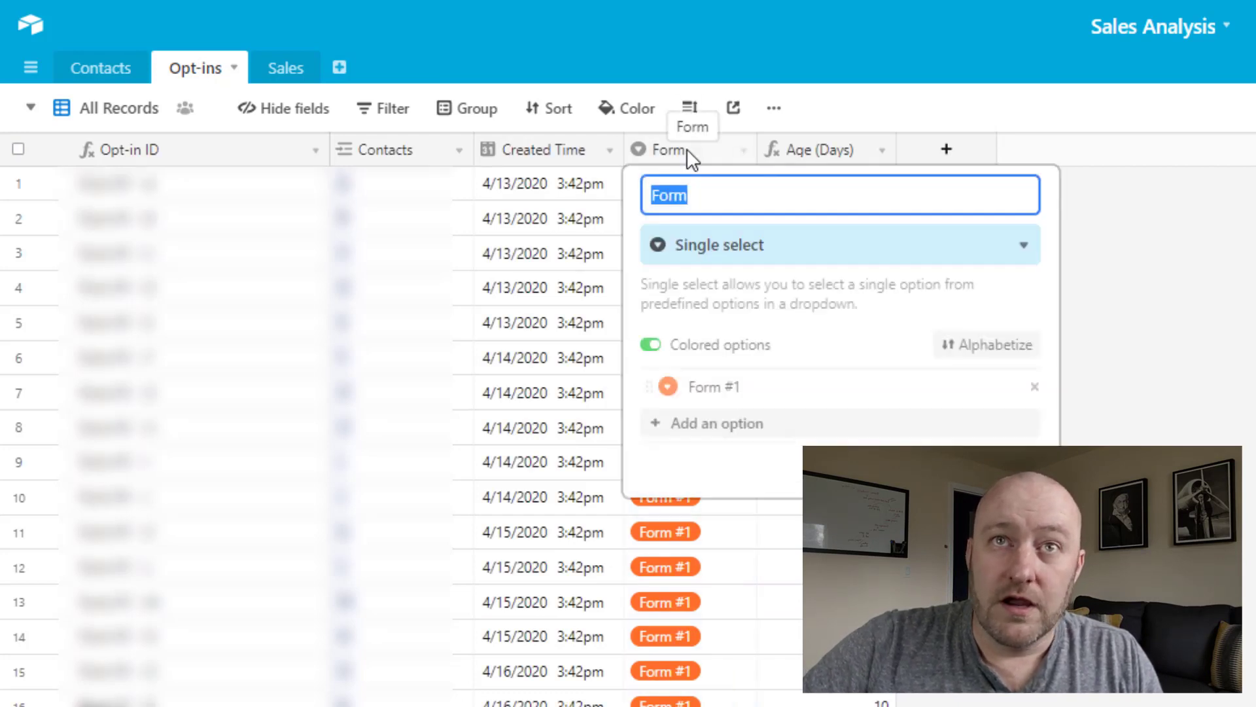
pyautogui.moveTo(829, 366)
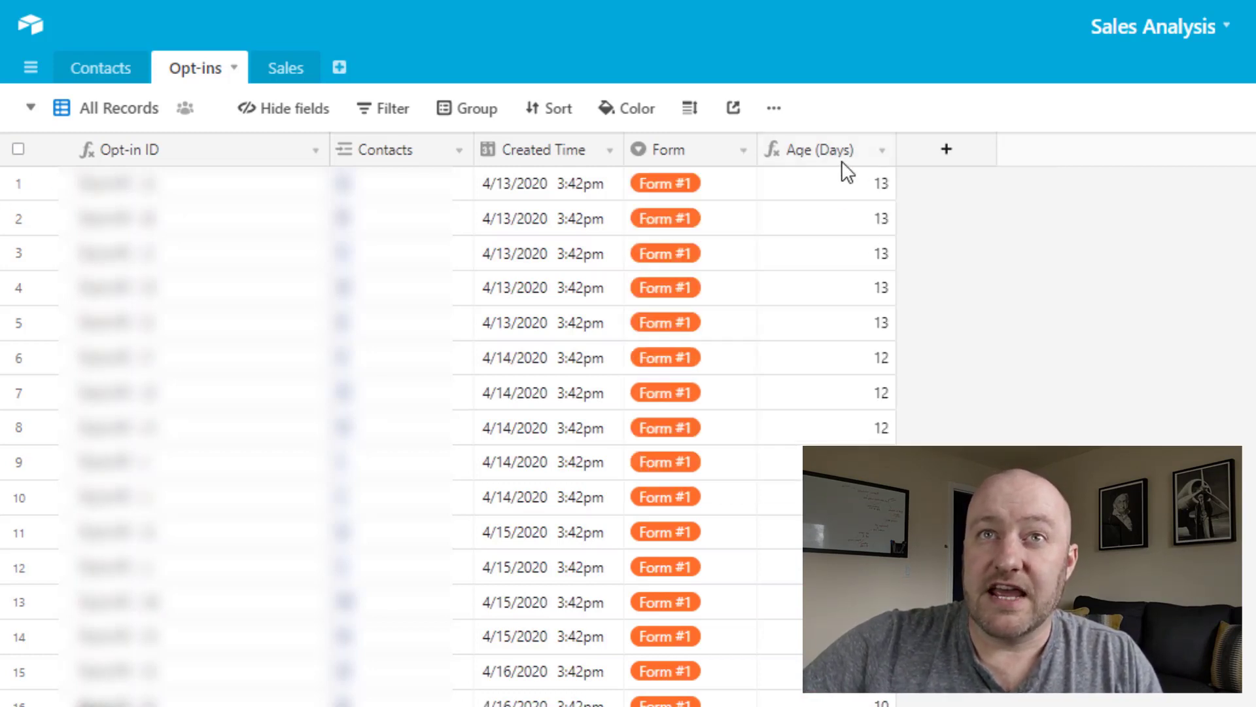
pyautogui.click(816, 149)
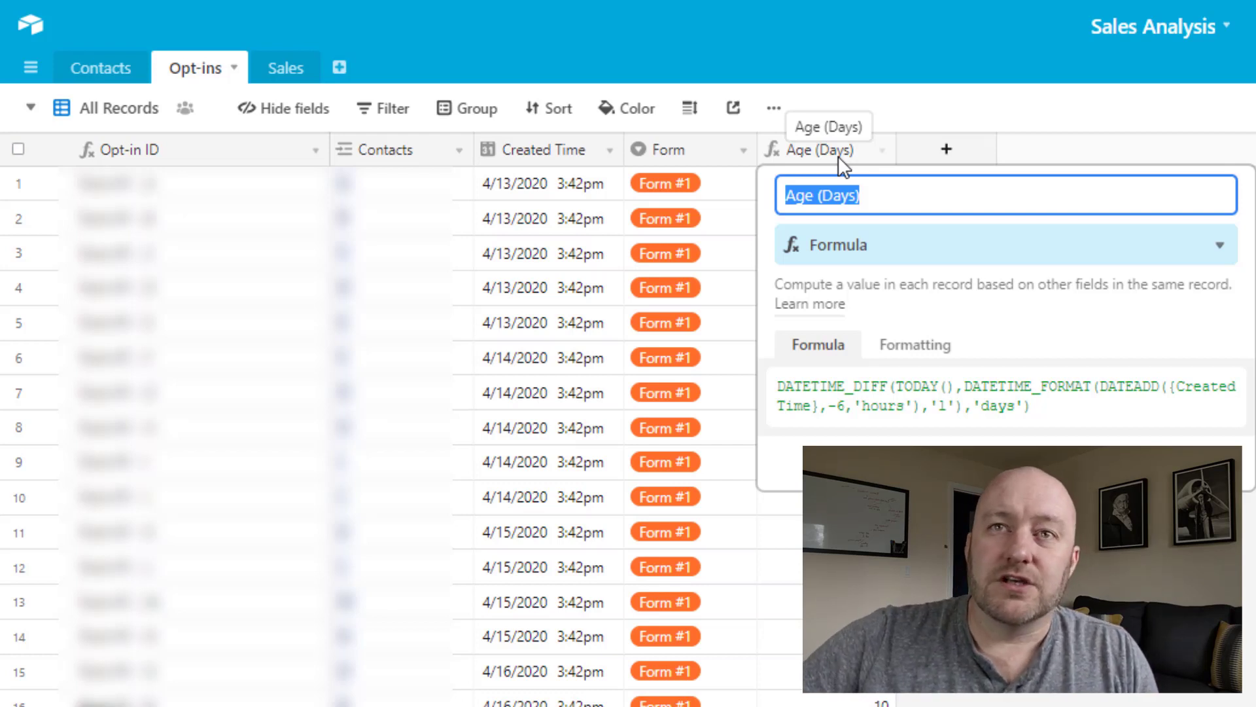
pyautogui.moveTo(1125, 355)
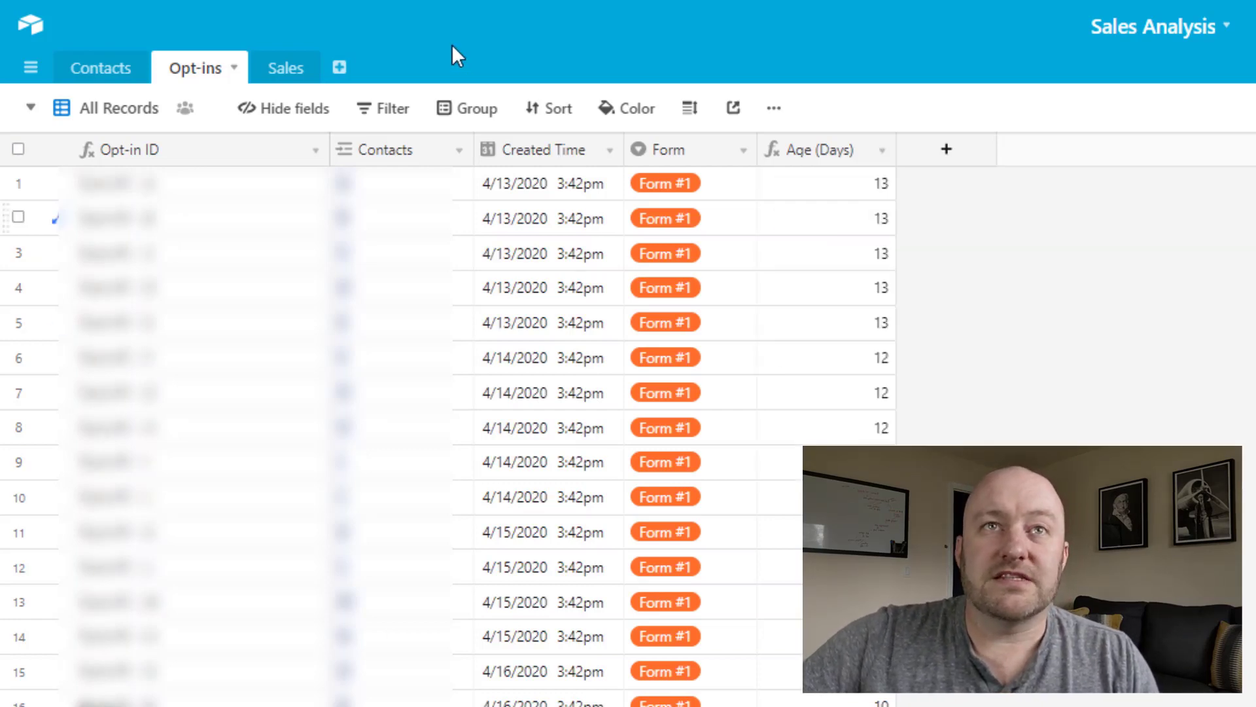
# Review the Sales Date formula: IF Override Date is present use it, otherwise created time.
pyautogui.click(276, 67)
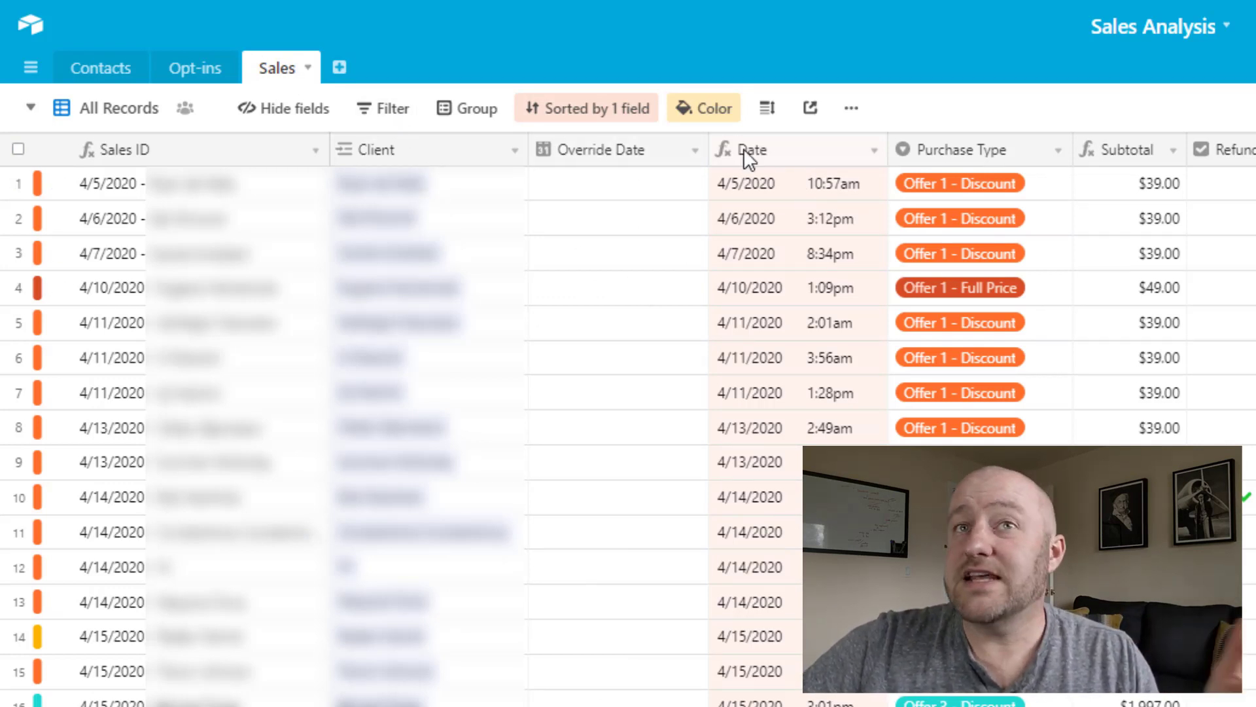
pyautogui.moveTo(602, 165)
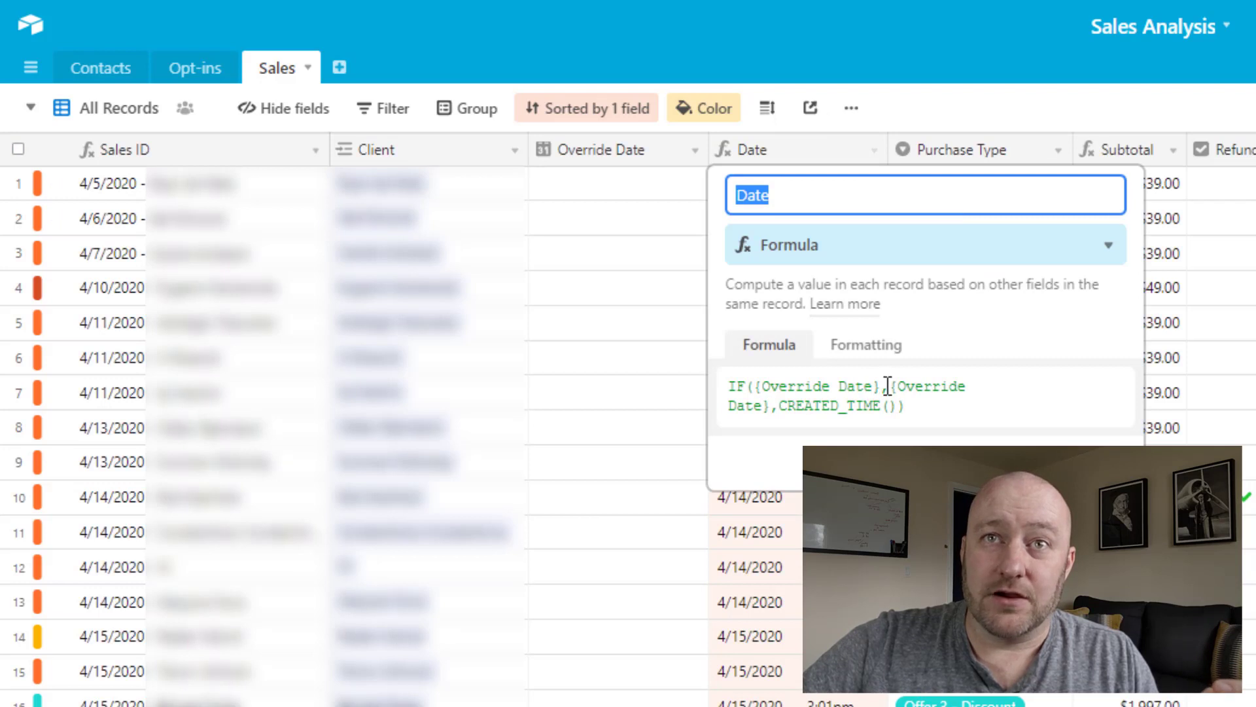
pyautogui.doubleClick(837, 406)
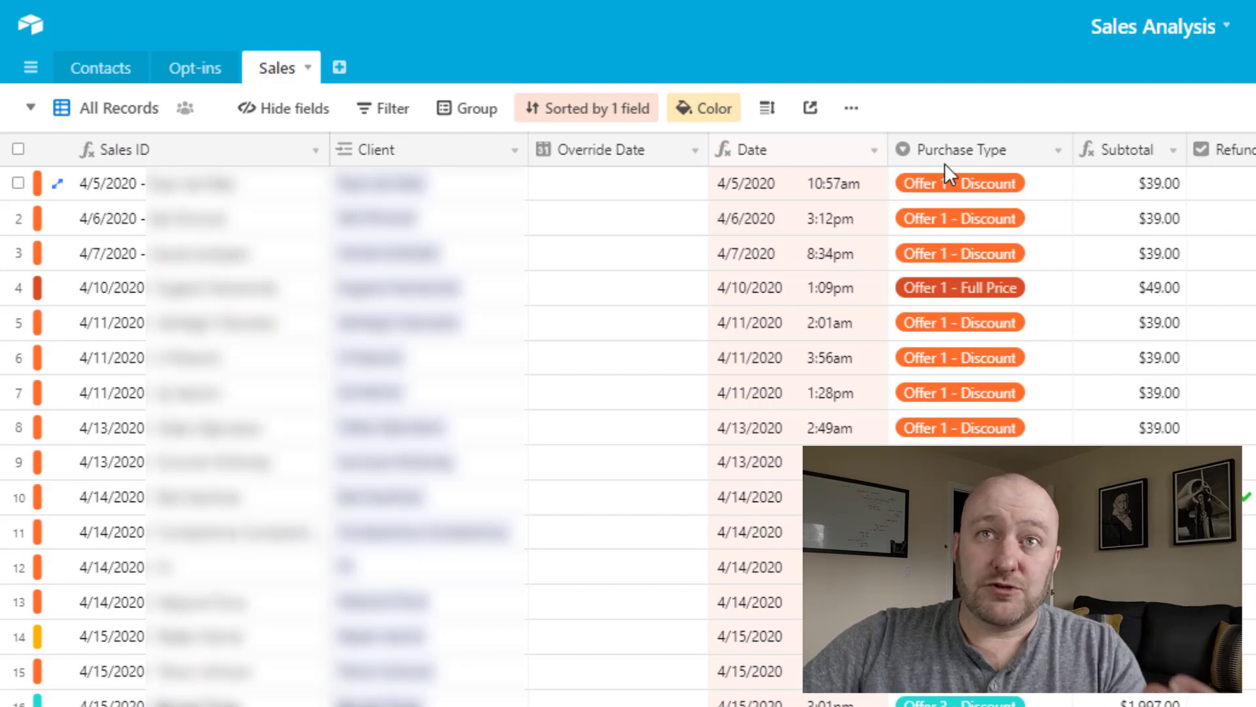
pyautogui.moveTo(954, 165)
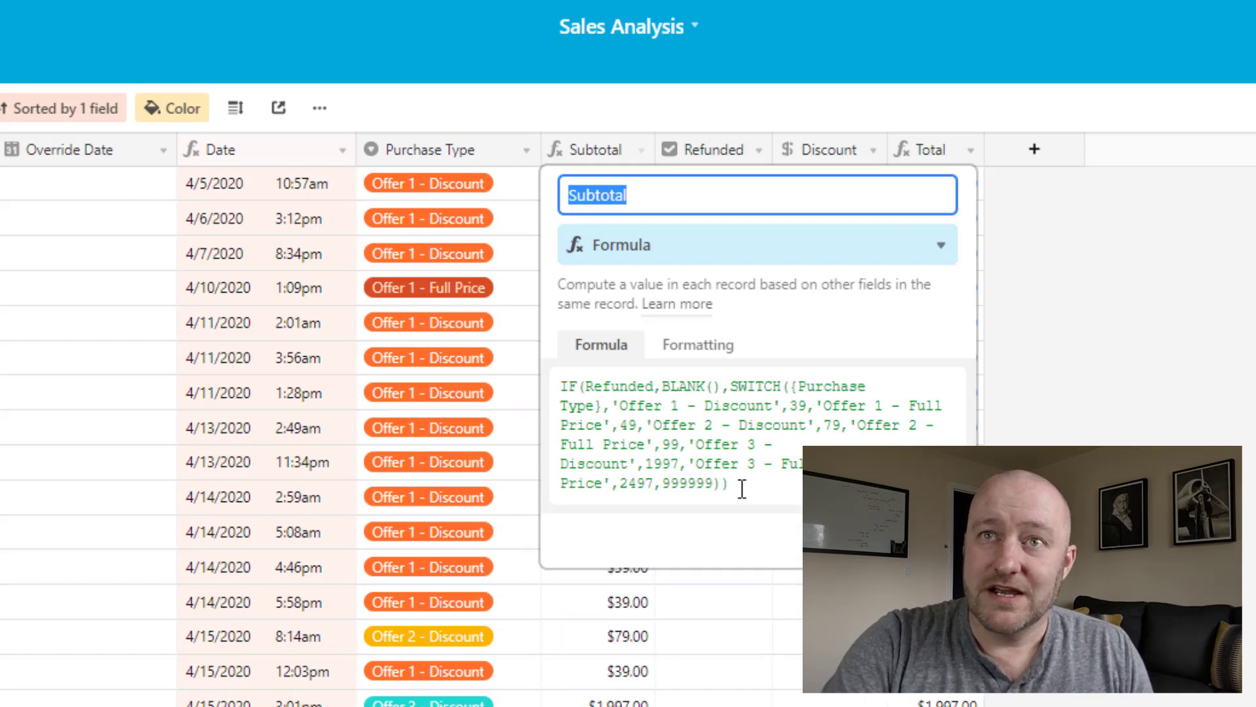
pyautogui.moveTo(653, 446)
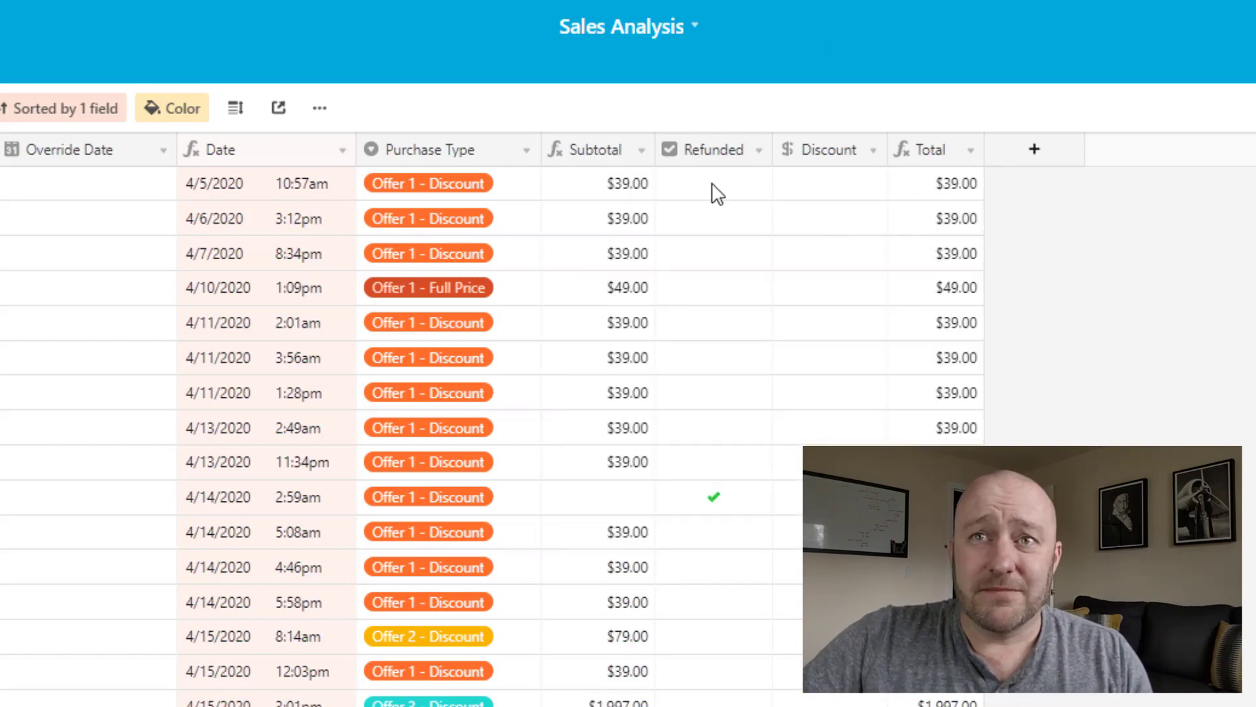
pyautogui.moveTo(854, 178)
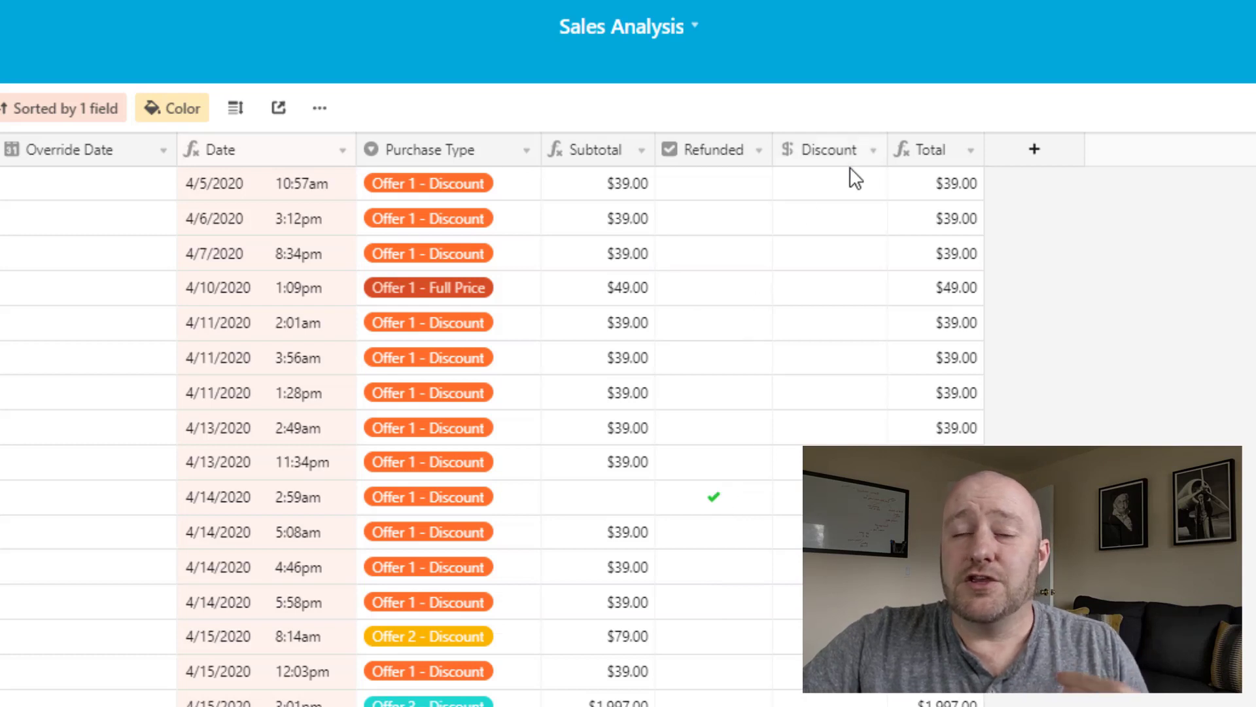
# Inspect the first sale's Discount cell among the Subtotal, Refunded and Total fields.
pyautogui.click(829, 183)
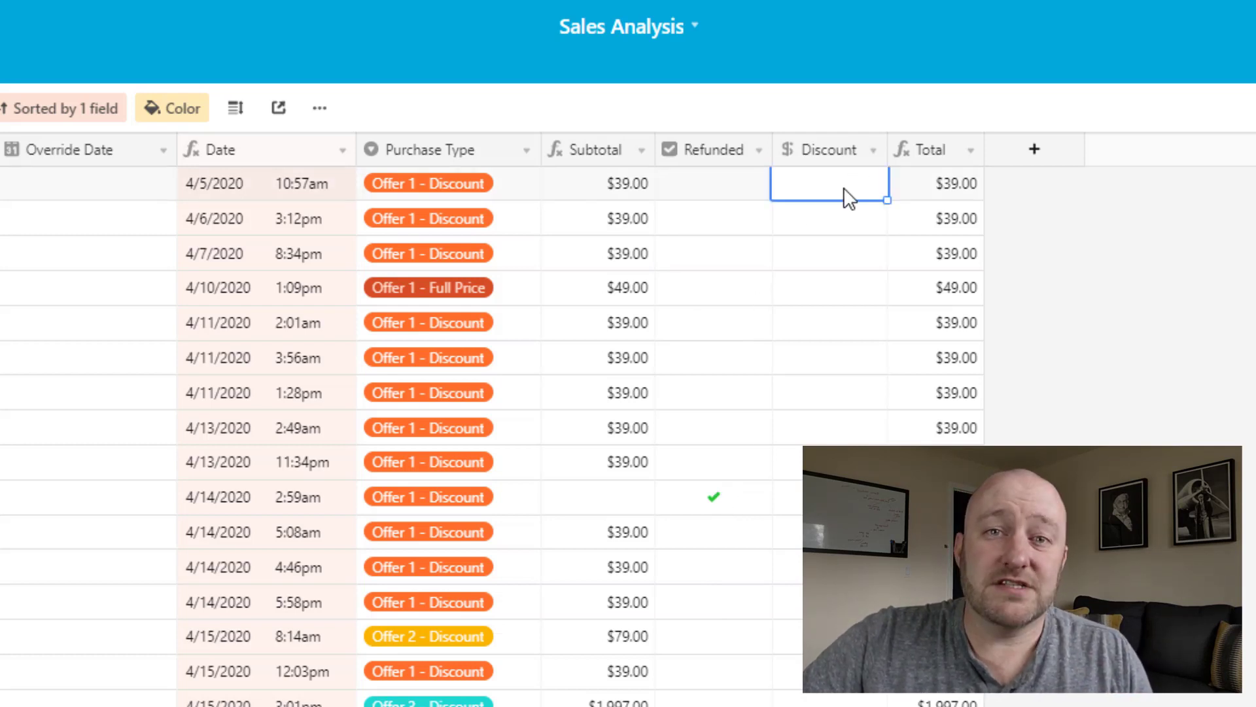
pyautogui.moveTo(935, 149)
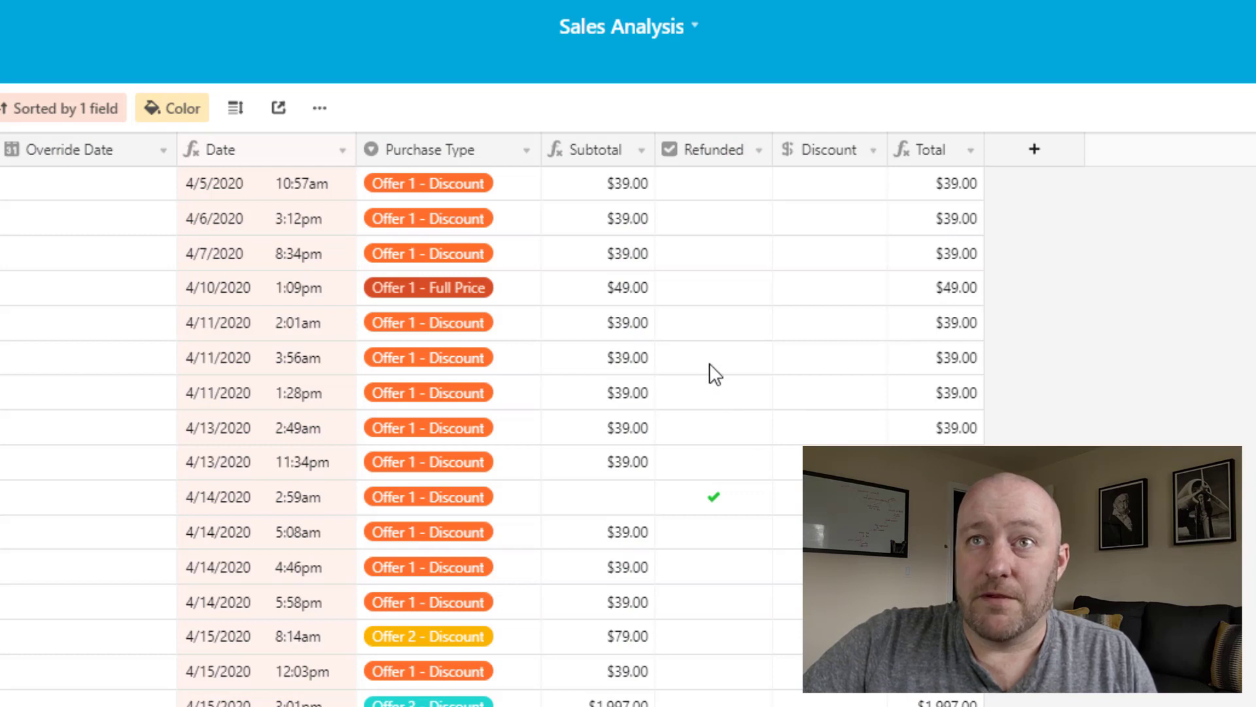
pyautogui.click(711, 358)
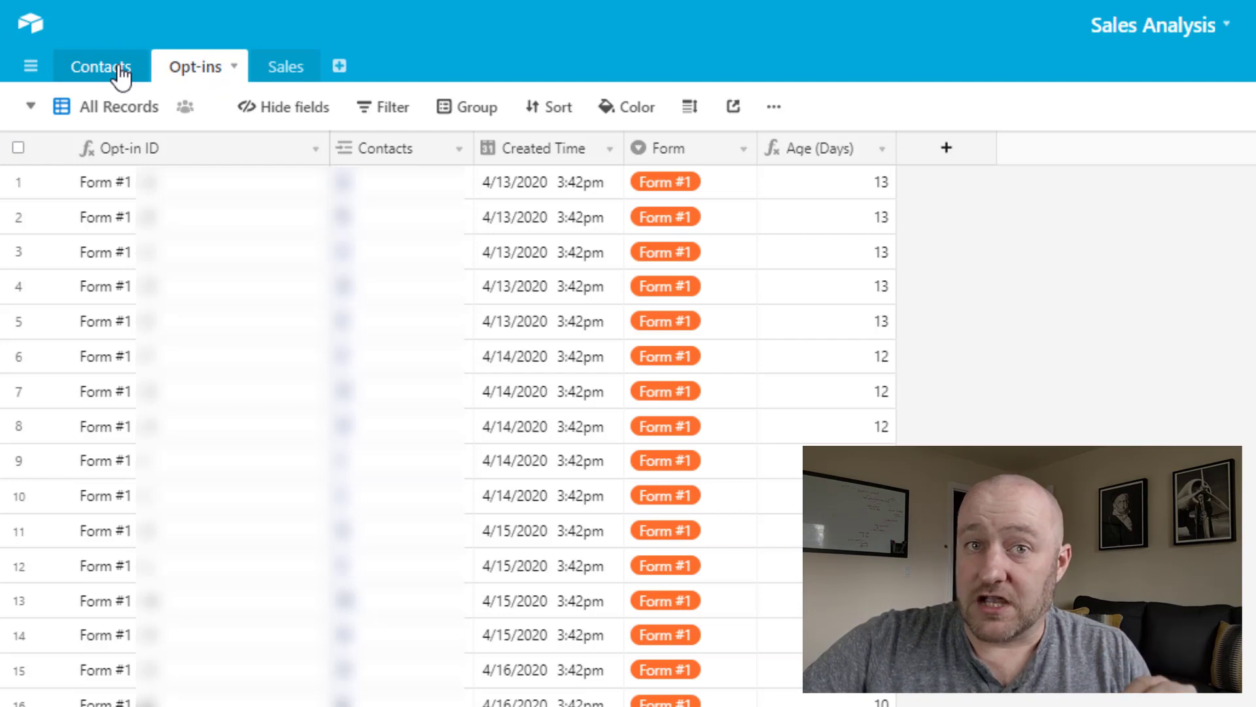
pyautogui.moveTo(117, 72)
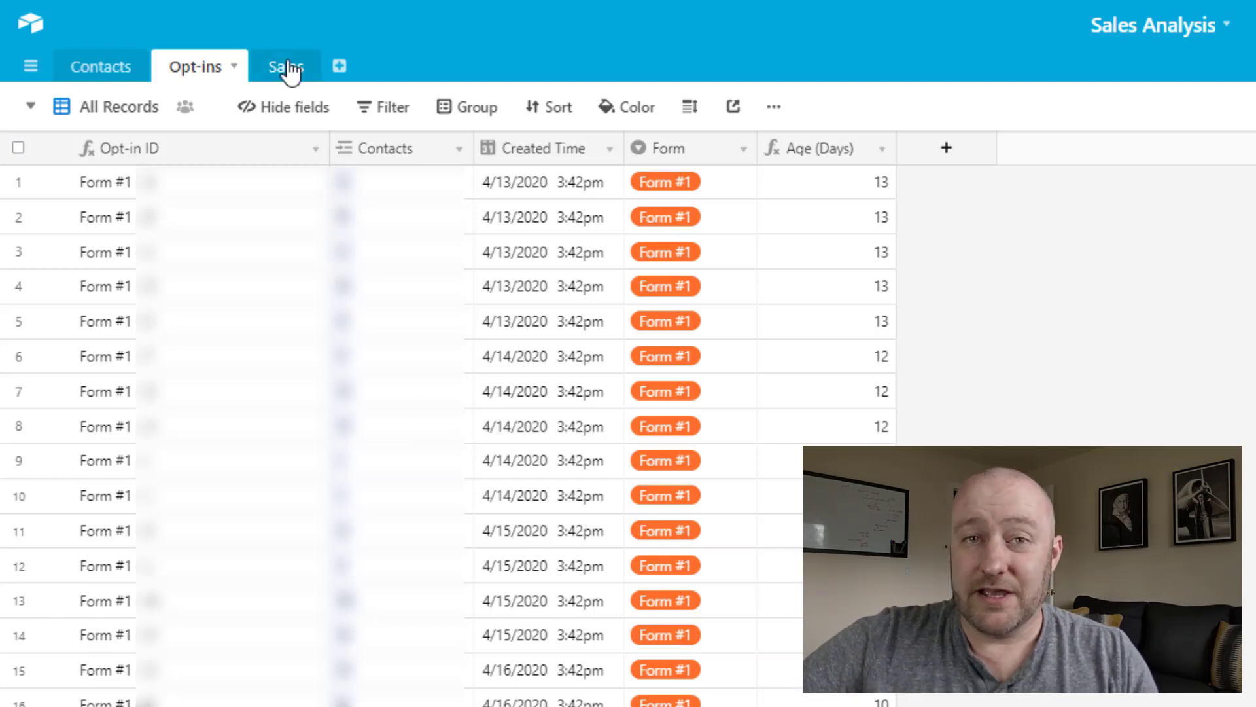
pyautogui.click(280, 66)
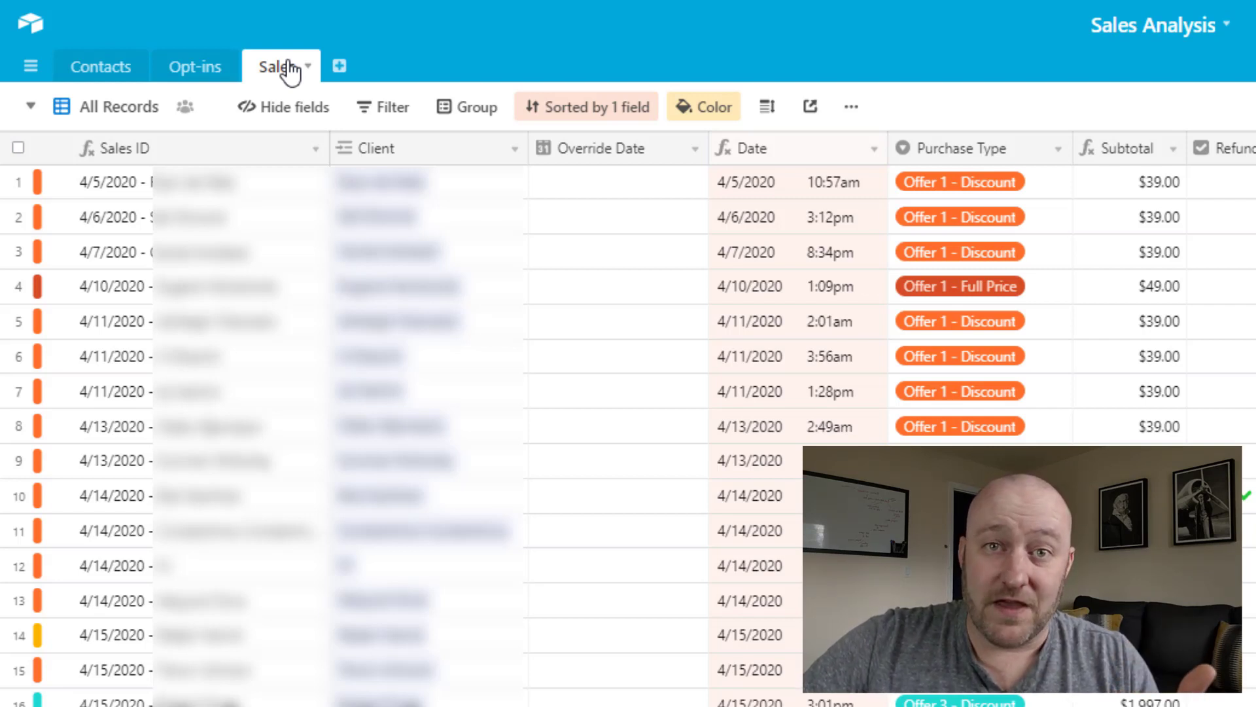
pyautogui.moveTo(280, 96)
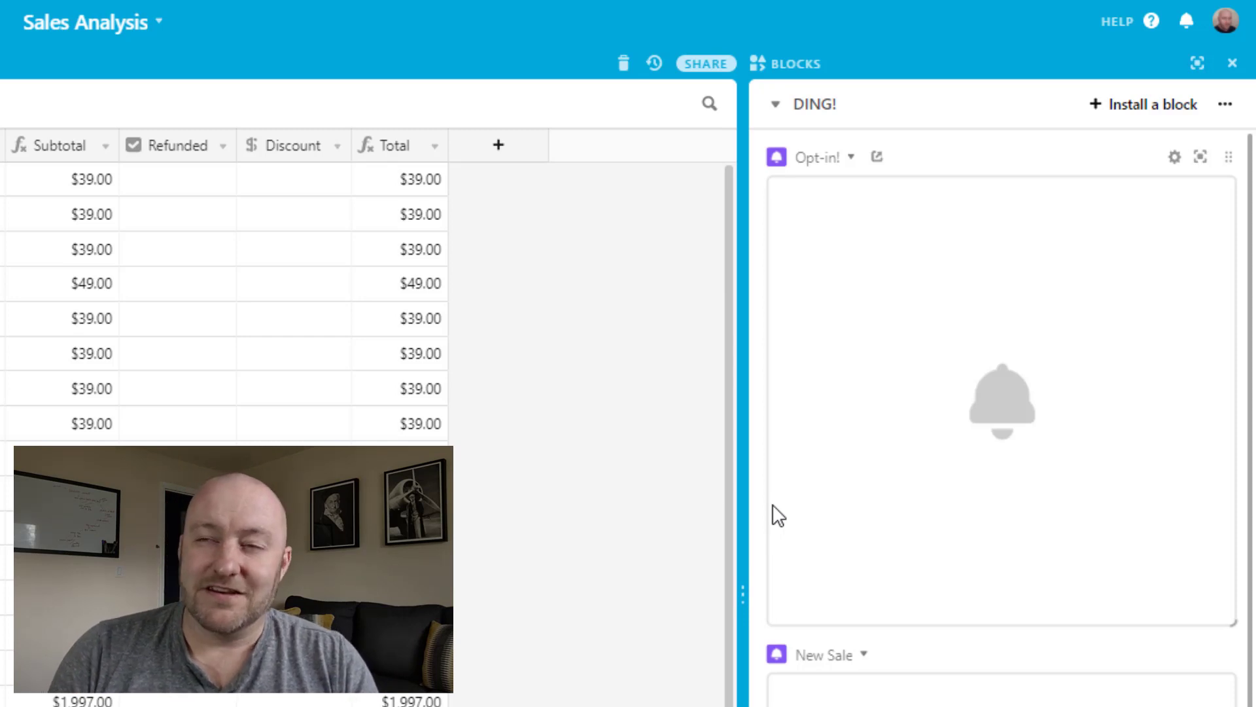
pyautogui.moveTo(945, 248)
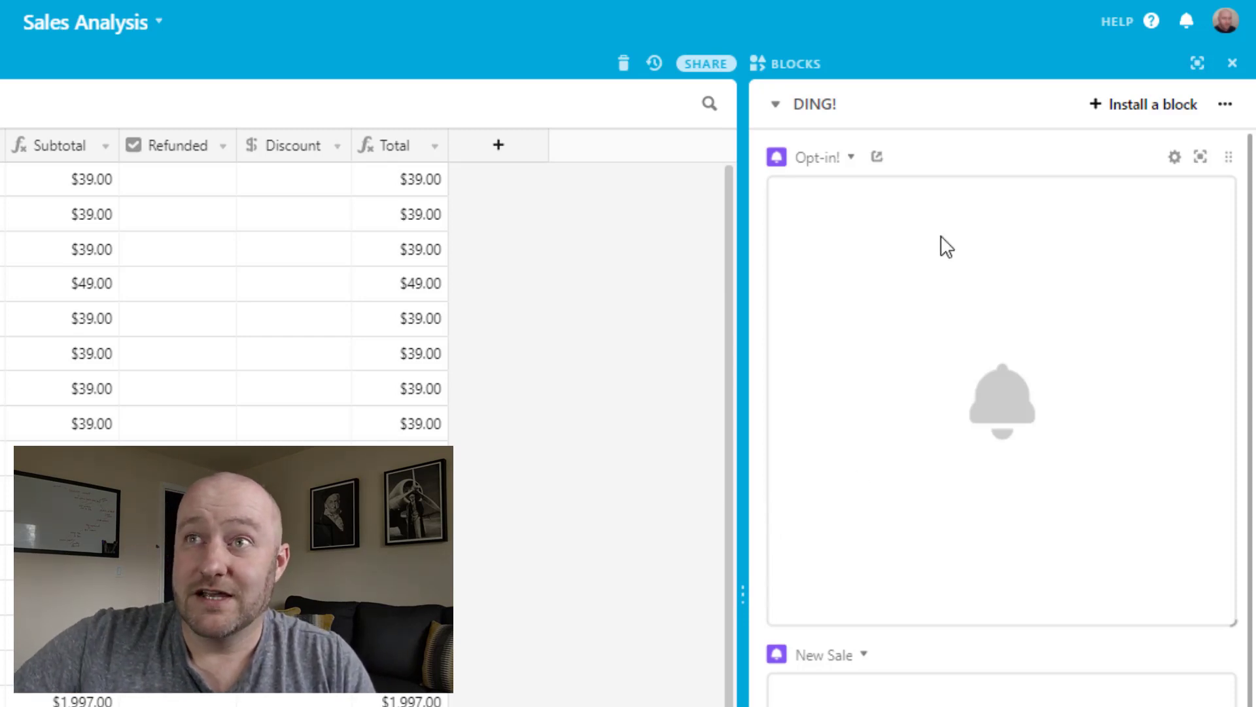
pyautogui.moveTo(811, 158)
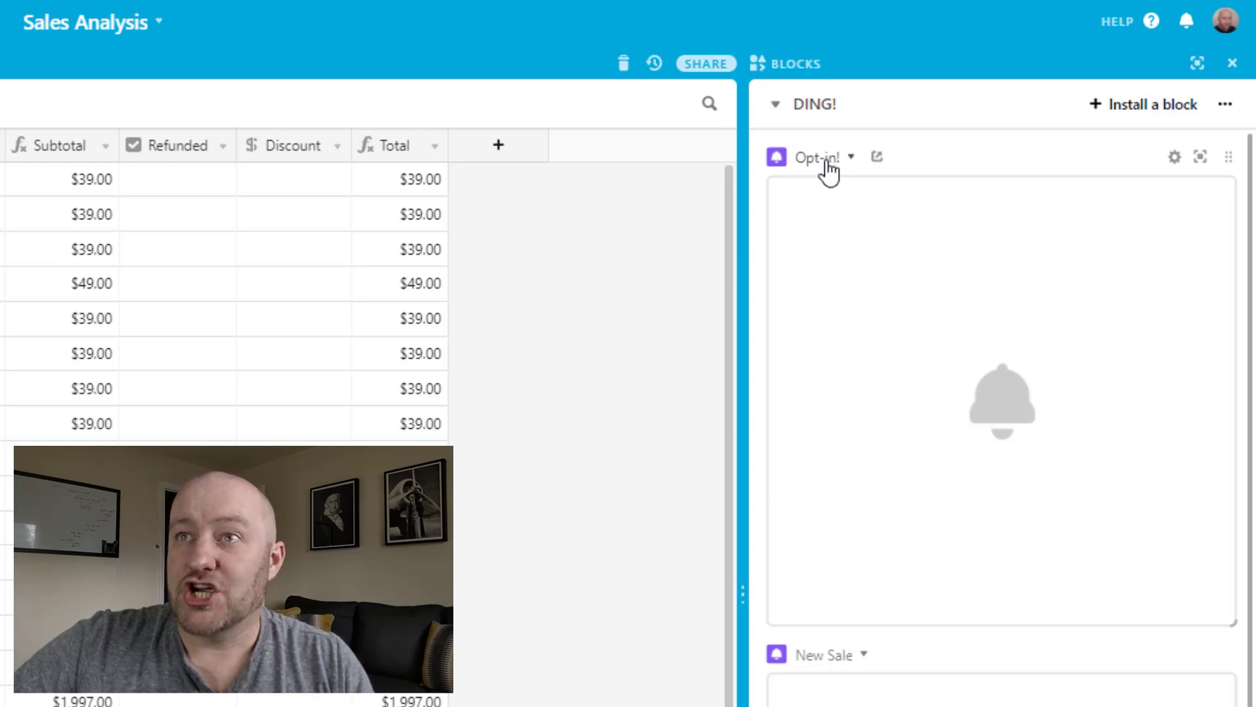
pyautogui.moveTo(1174, 157)
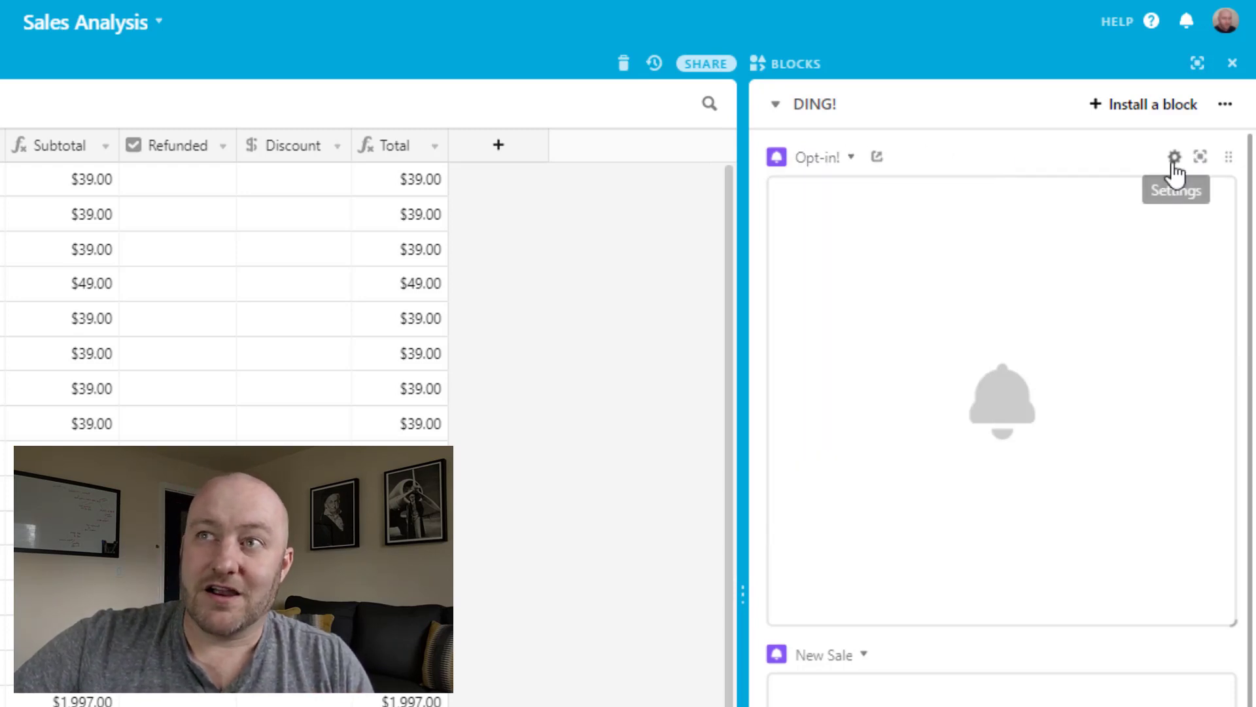
# Review the Opt-in chime block's trigger and keep its event as Record added on Opt-ins.
pyautogui.click(1174, 156)
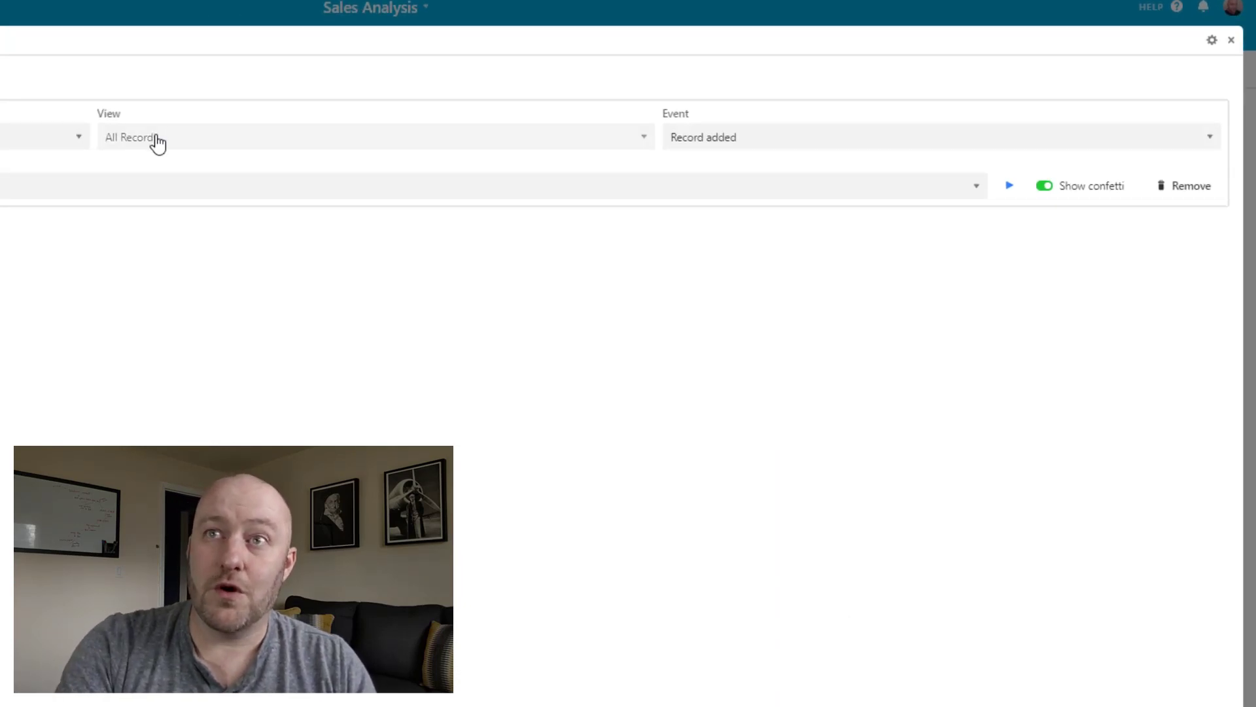
pyautogui.click(937, 137)
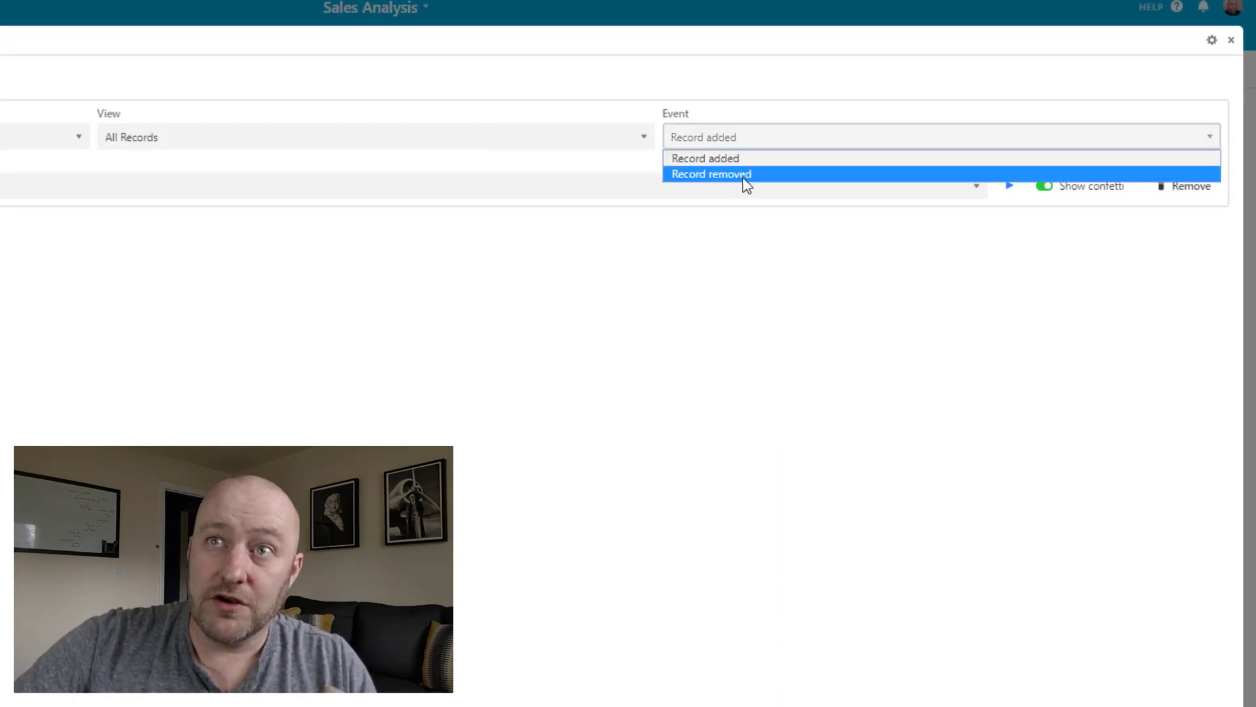
pyautogui.click(706, 158)
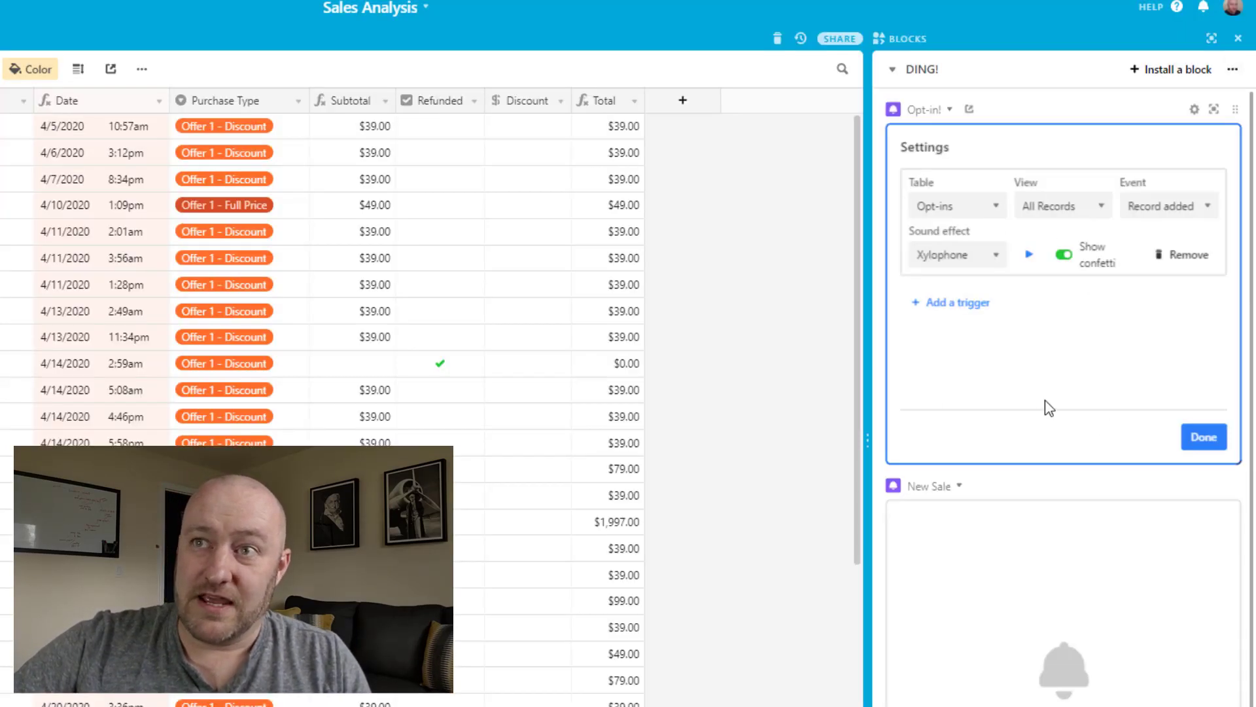
pyautogui.moveTo(1194, 484)
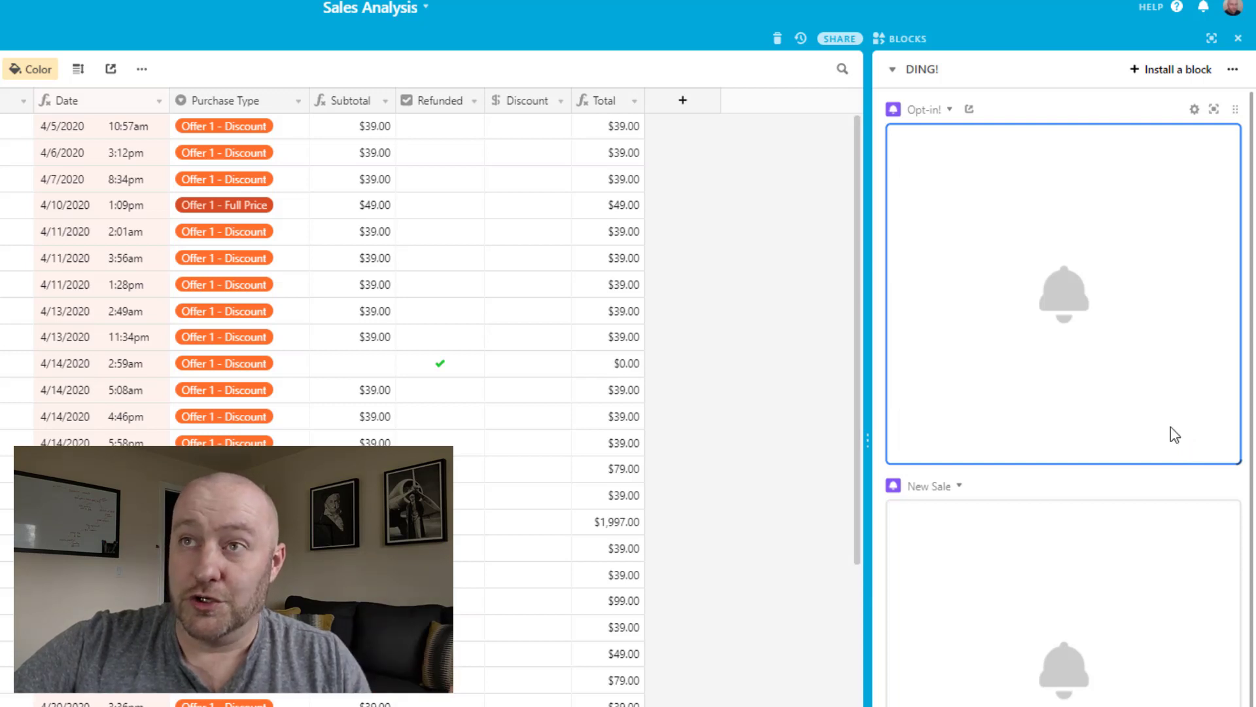
pyautogui.moveTo(995, 162)
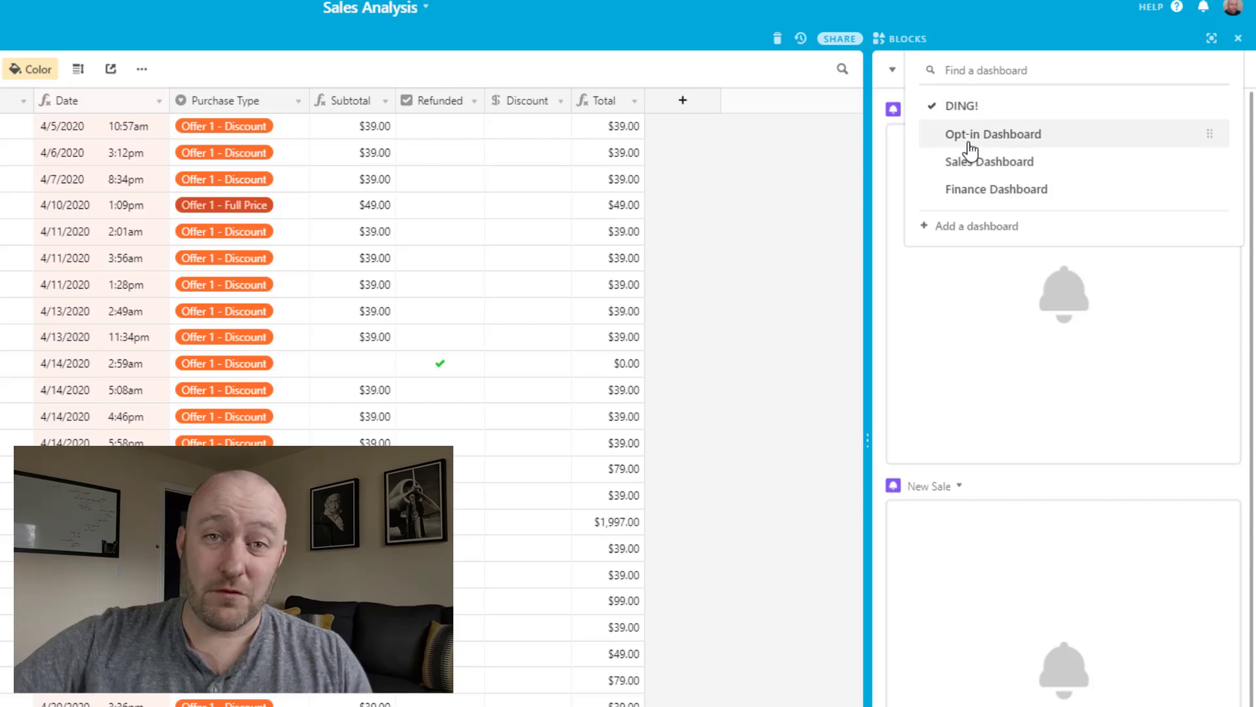
# Show the Opt-in Dashboard: 6 today, 53 this week, 17 previous week, 76 this month, weekly chart.
pyautogui.click(993, 134)
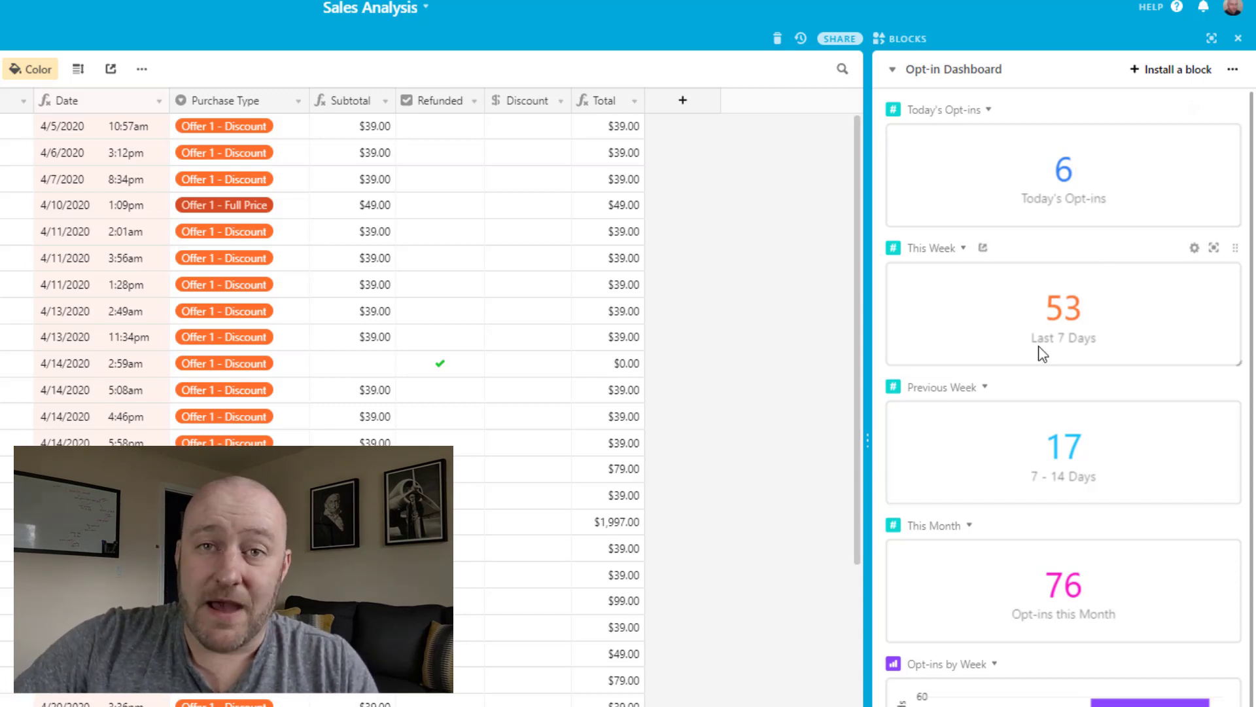
pyautogui.moveTo(1045, 315)
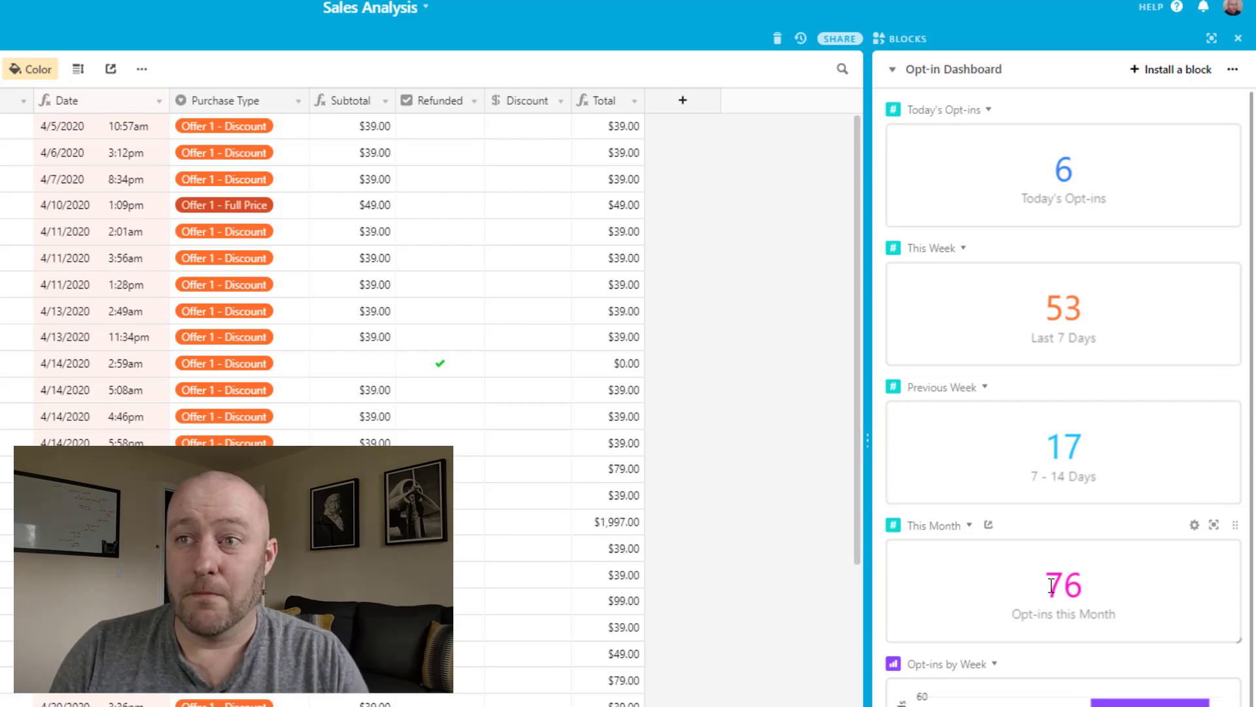
pyautogui.scroll(-3)
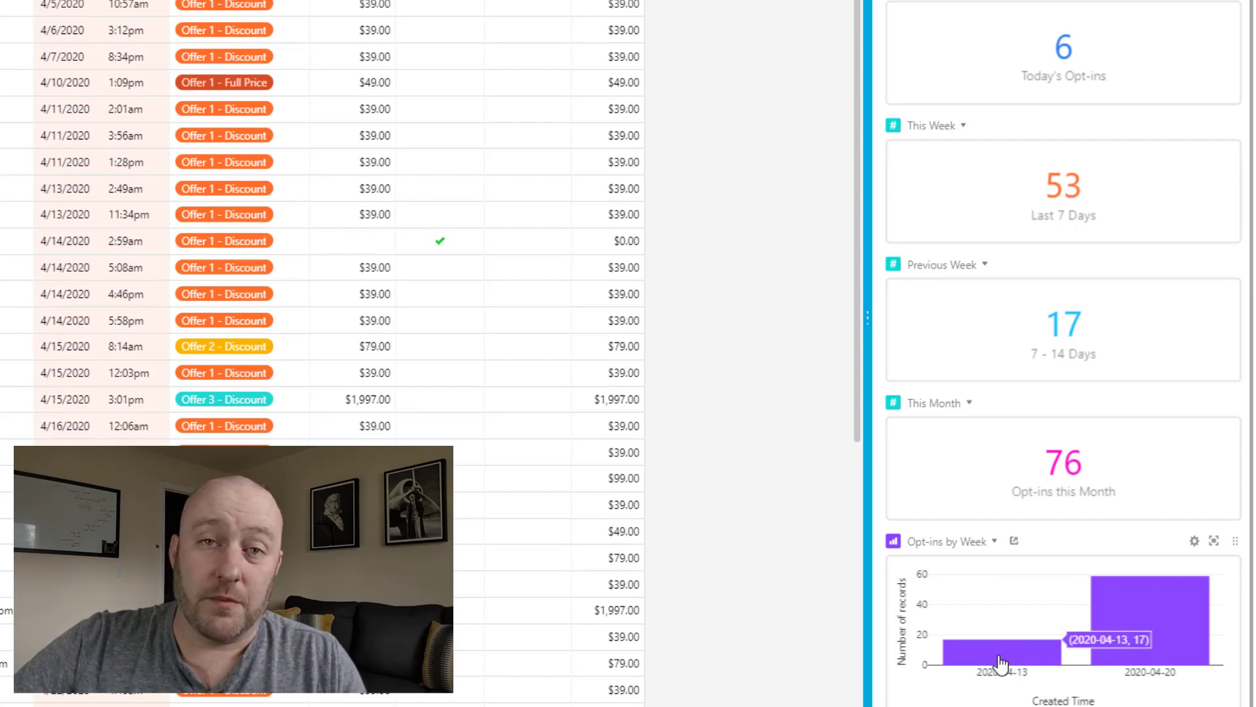
pyautogui.moveTo(1100, 627)
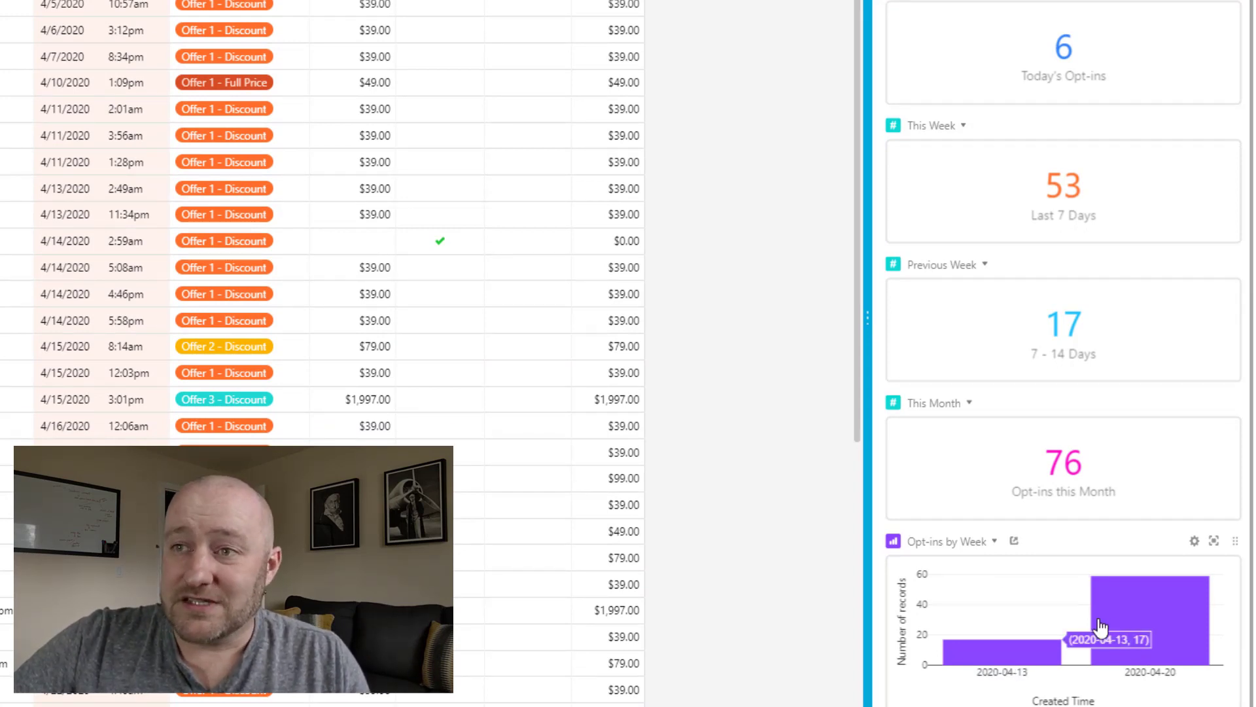
pyautogui.moveTo(1166, 623)
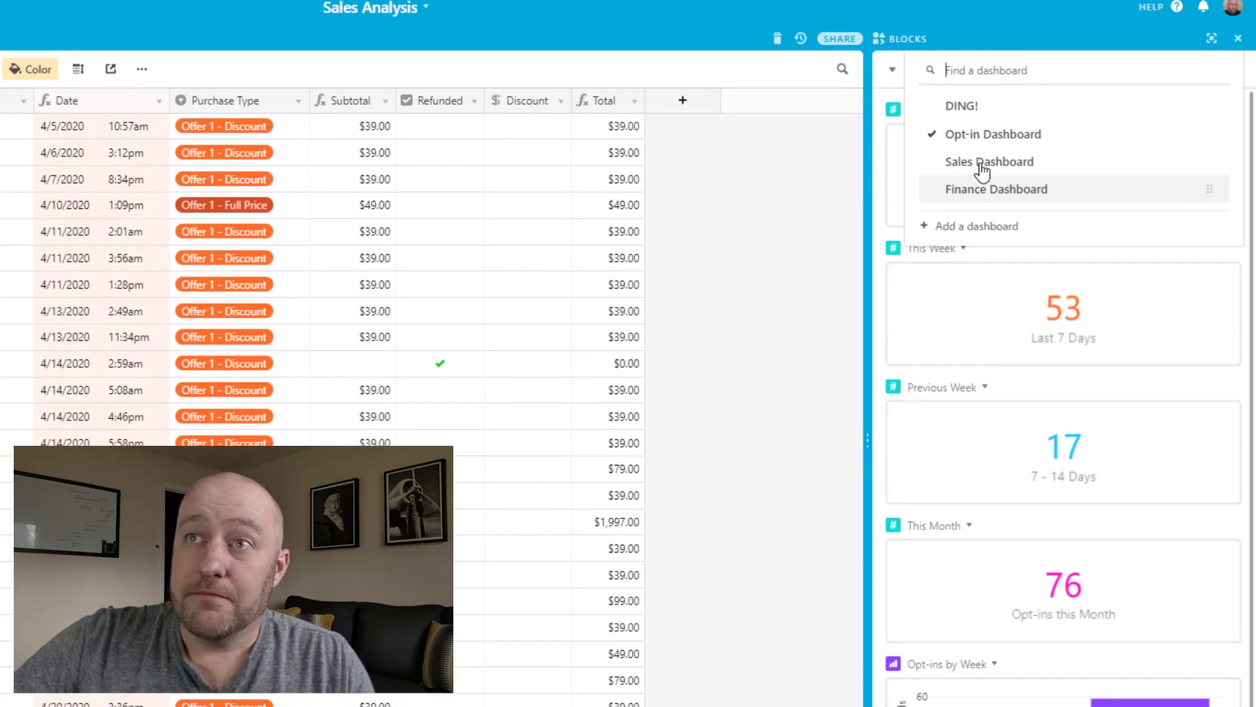
# Show the Sales Dashboard: $2,036 today, $7,795 this month, monthly chart and offer pie chart.
pyautogui.click(989, 161)
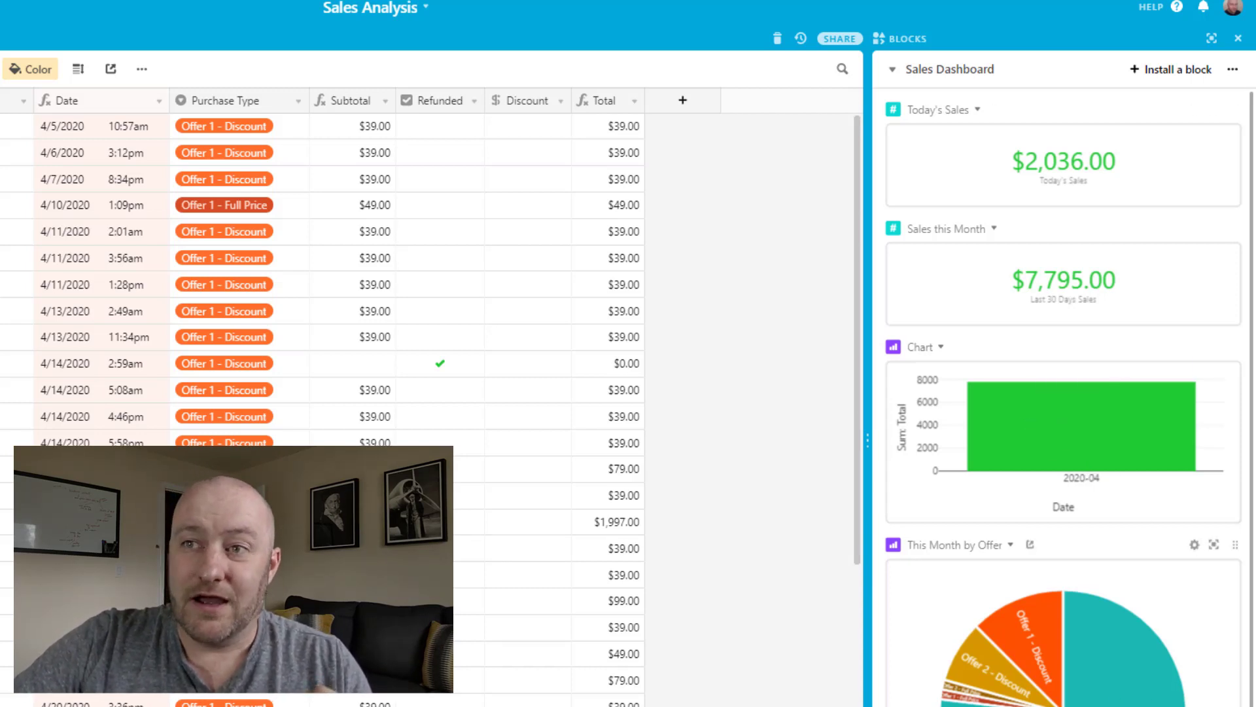
pyautogui.scroll(-3)
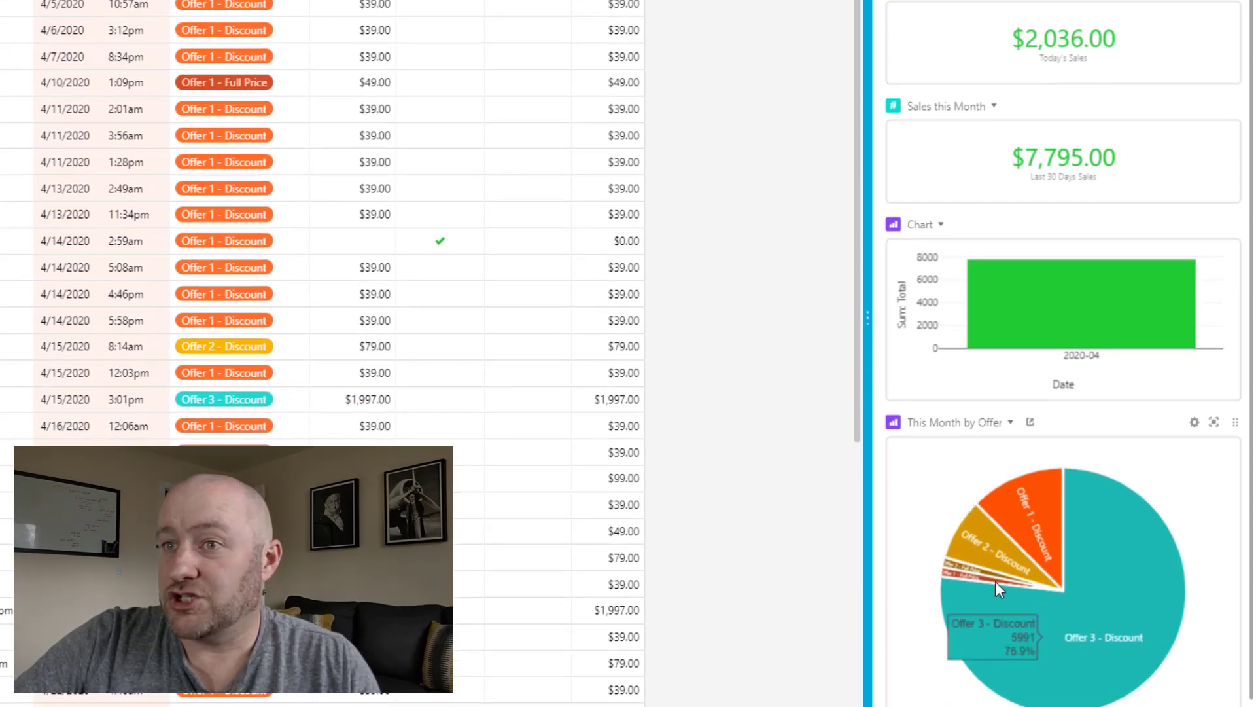
pyautogui.moveTo(1055, 634)
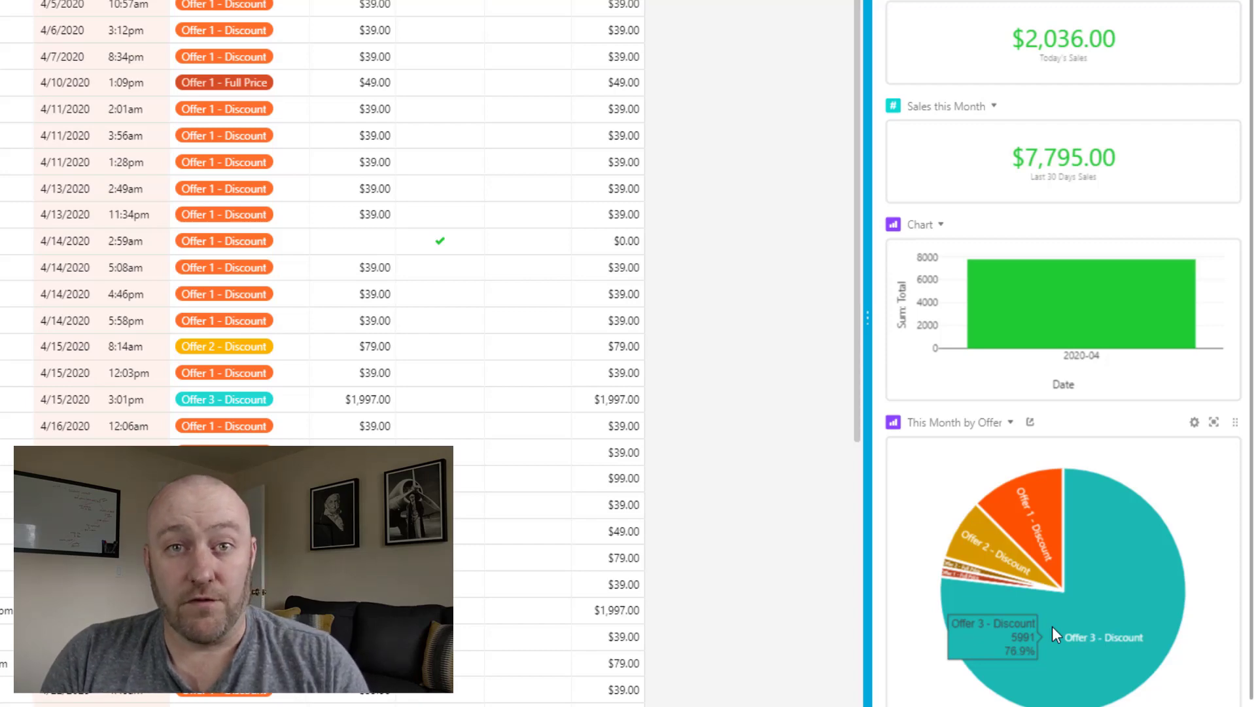
pyautogui.scroll(-3)
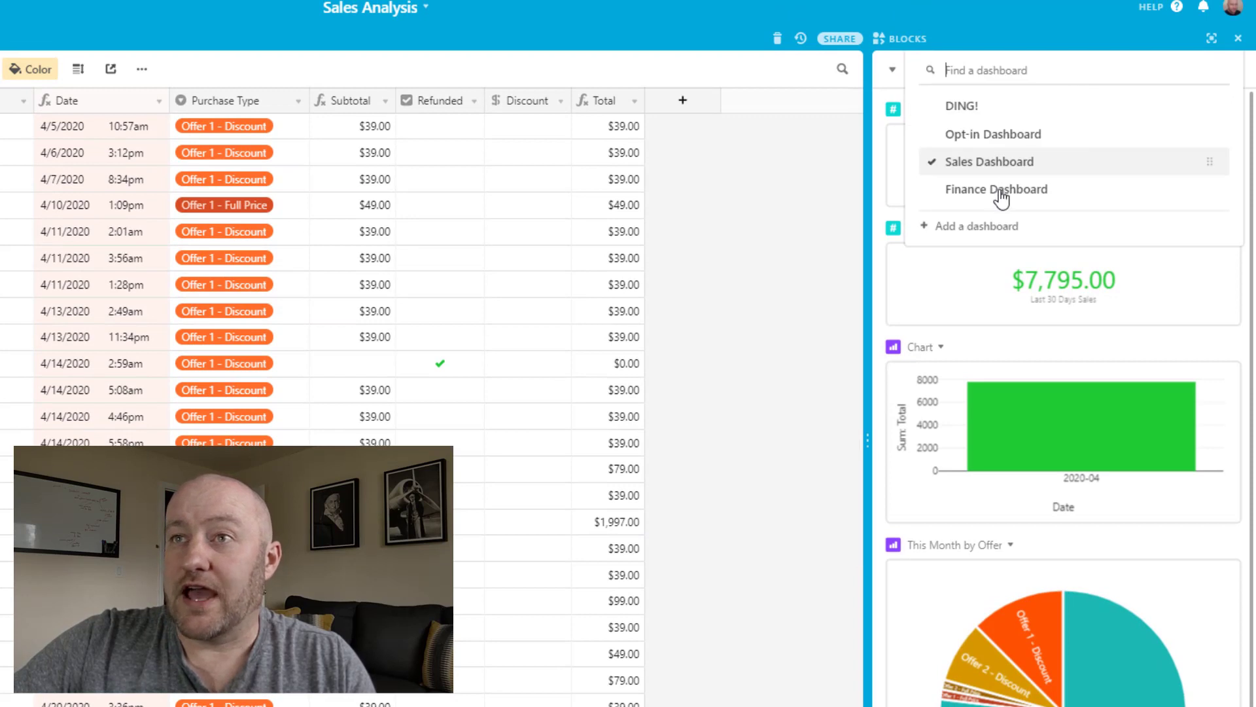
pyautogui.click(997, 188)
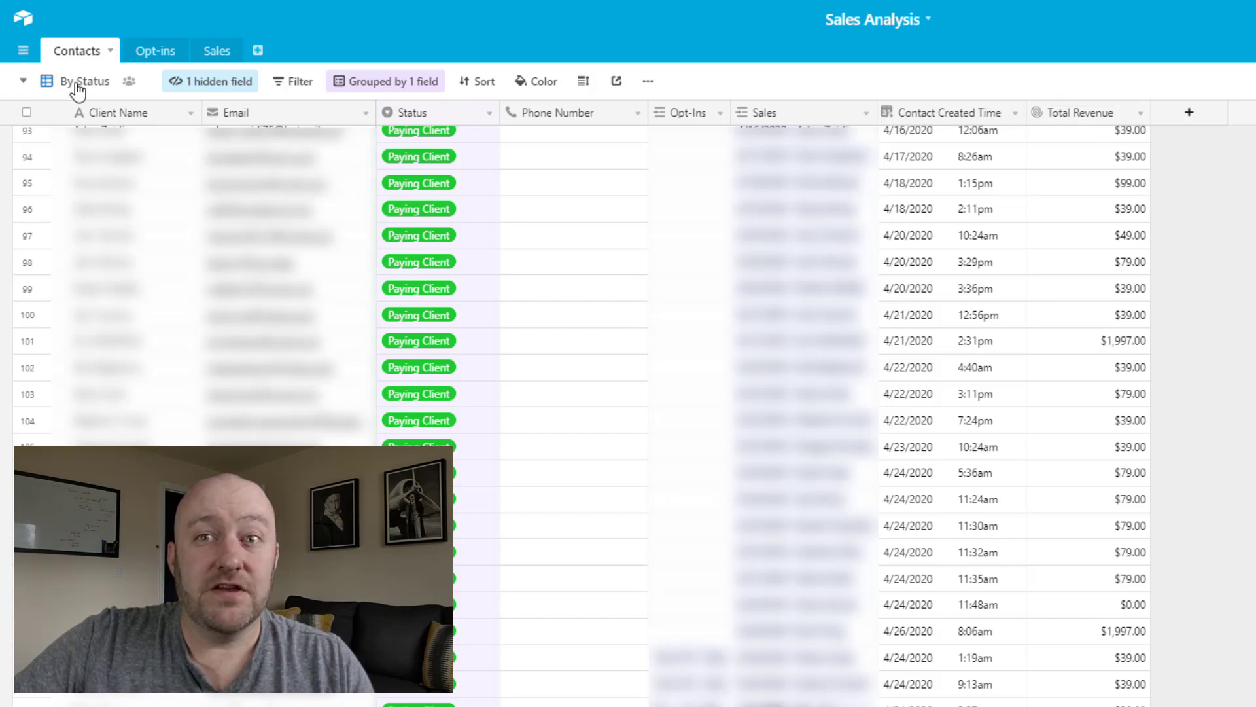
# Switch Contacts to the Paying Clients view and show the Finance Dashboard's $66.62 and $194.88 averages beside it.
pyautogui.click(79, 81)
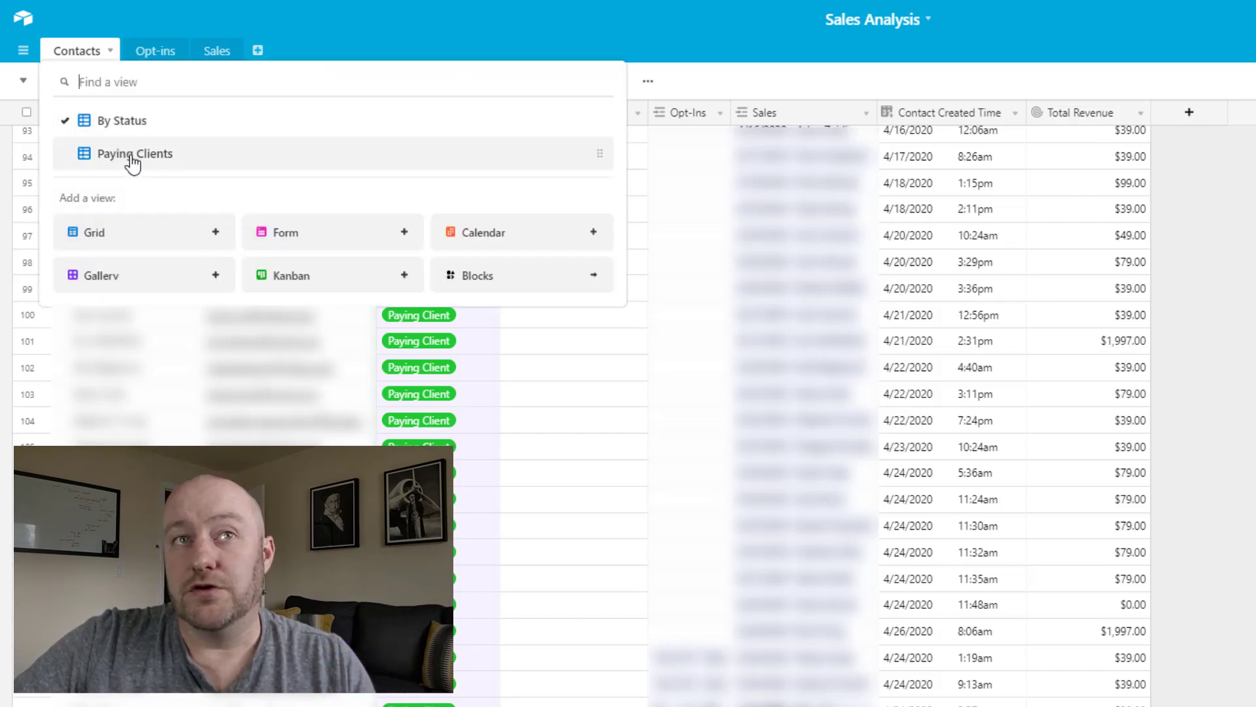
pyautogui.click(135, 153)
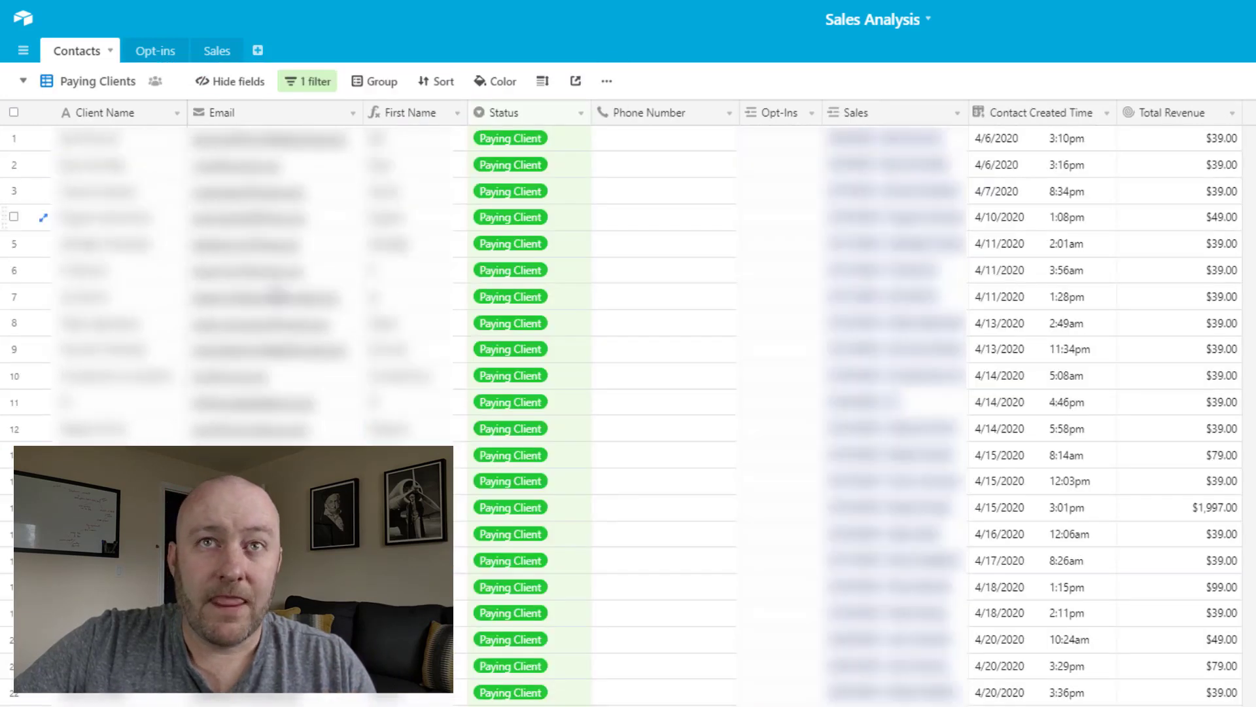
pyautogui.click(312, 81)
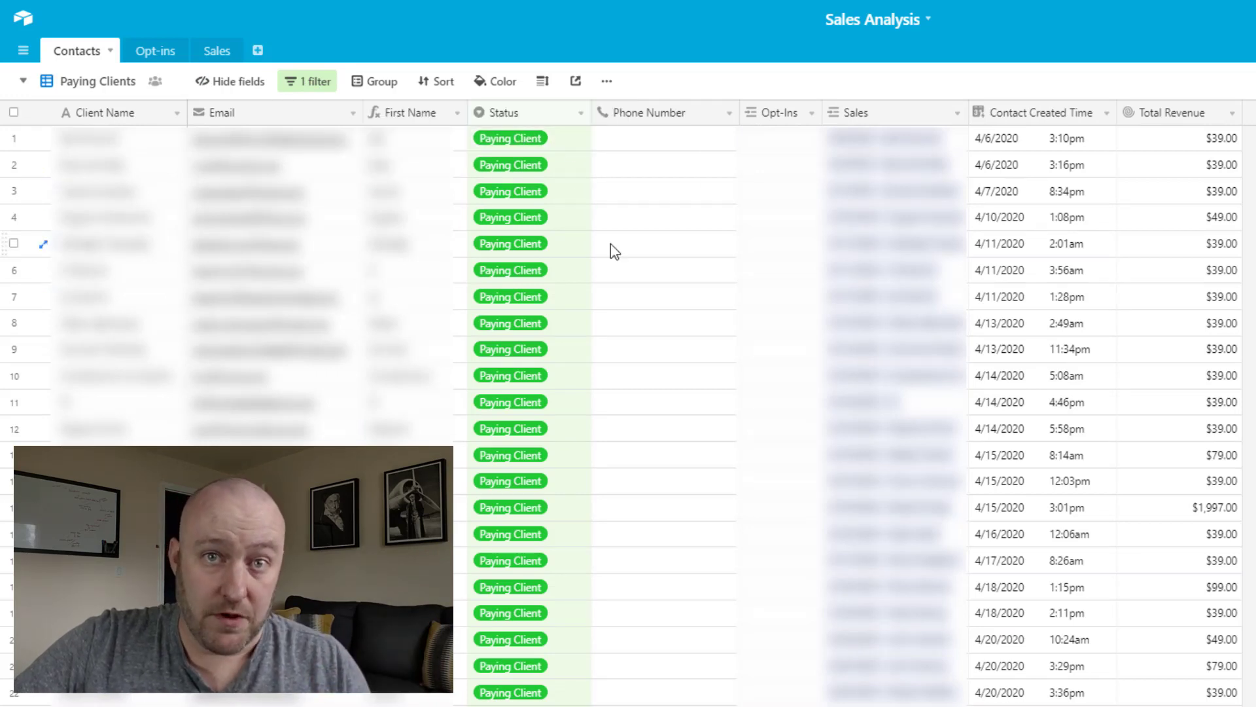
pyautogui.click(1178, 192)
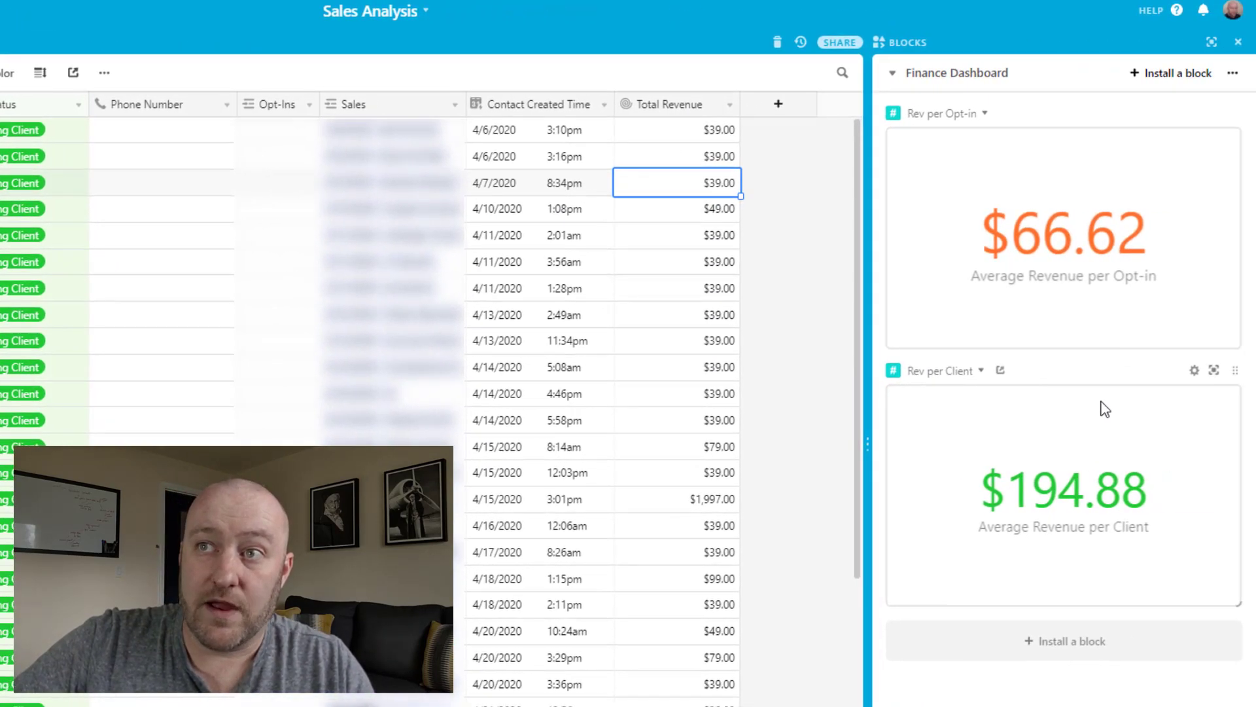
pyautogui.click(1194, 370)
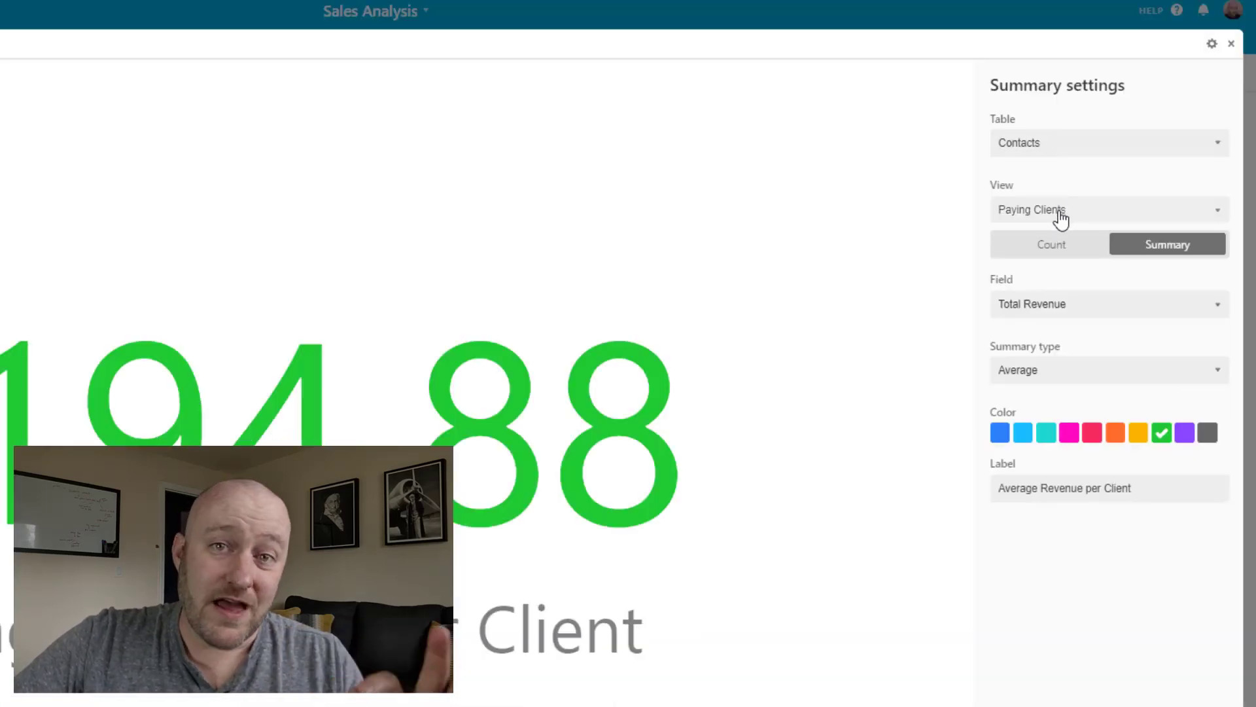
pyautogui.moveTo(1088, 314)
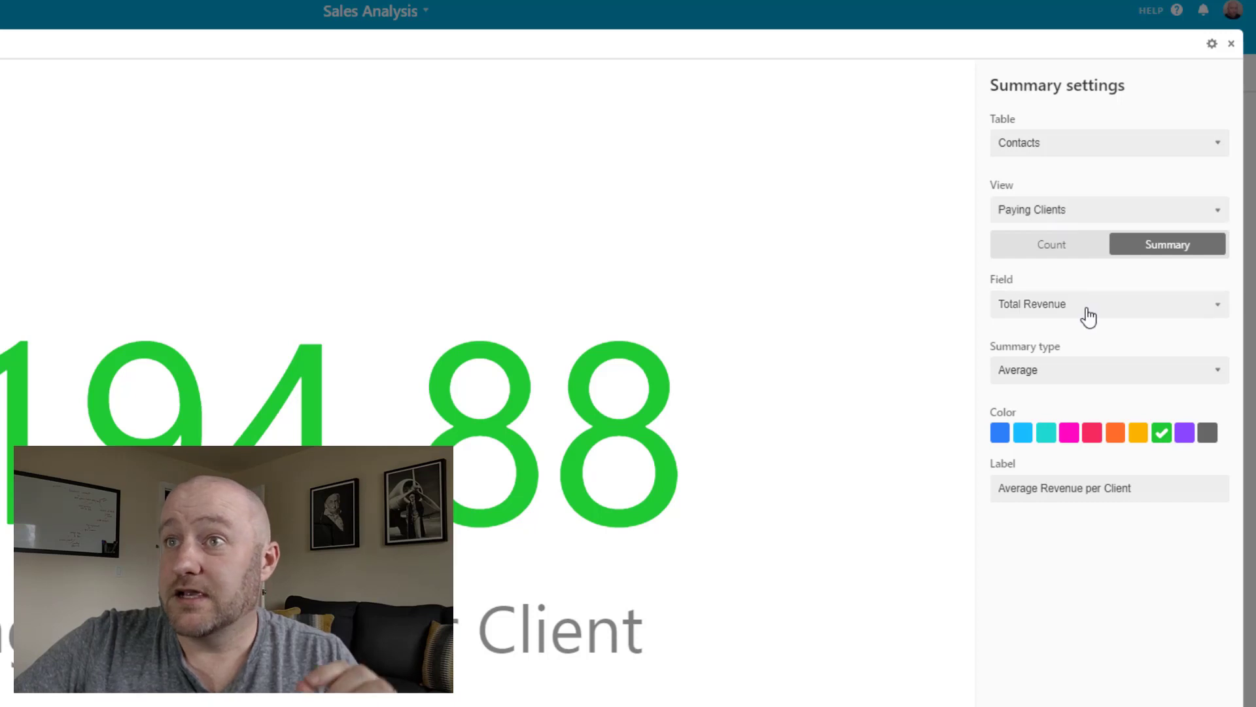
pyautogui.moveTo(1091, 377)
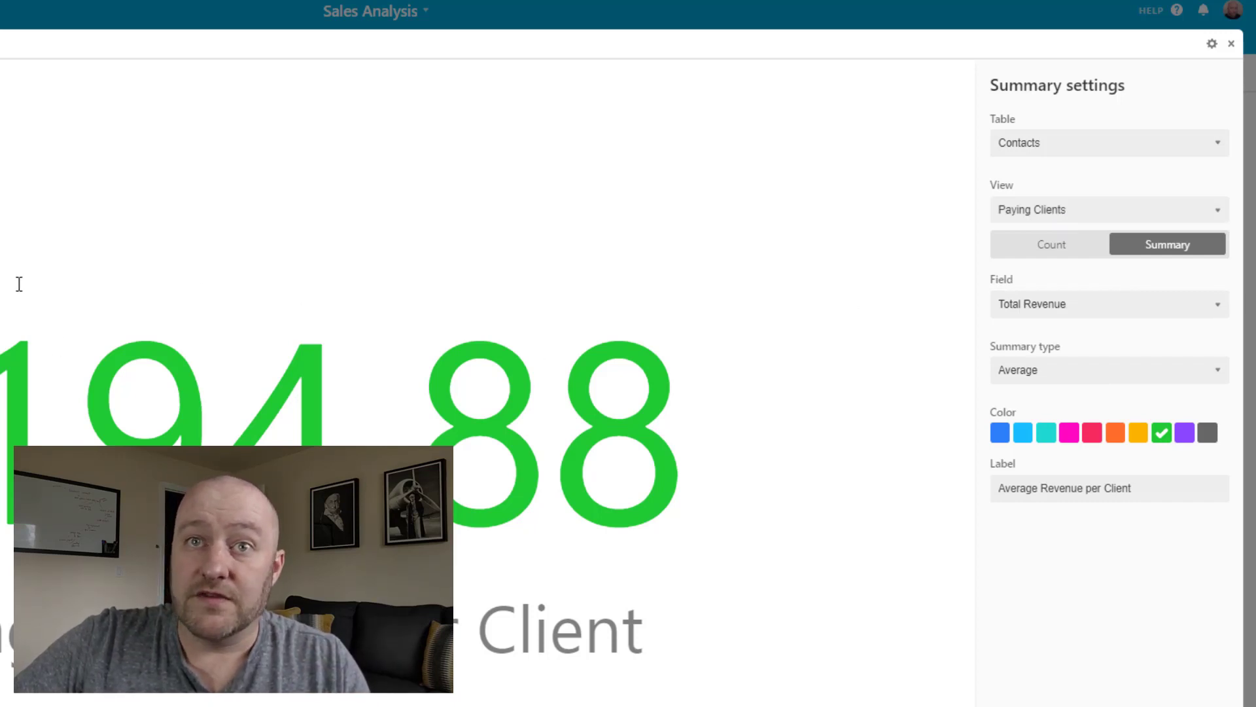
pyautogui.moveTo(115, 346)
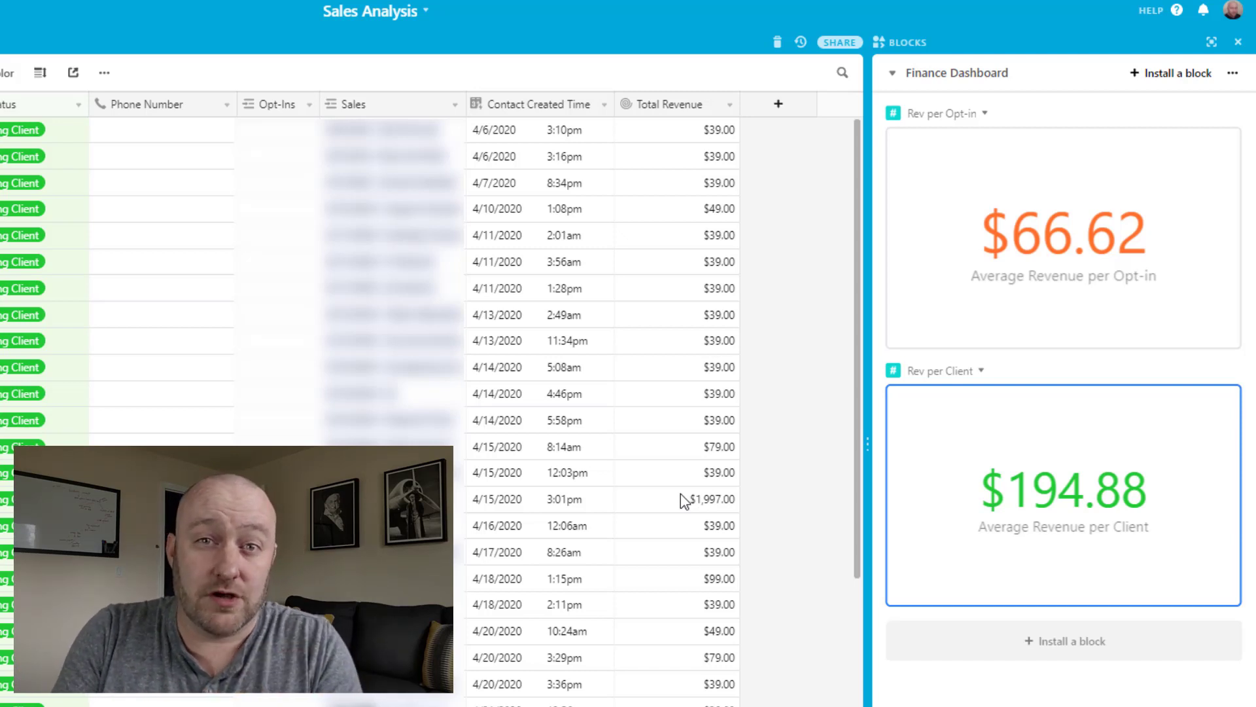
pyautogui.moveTo(941, 233)
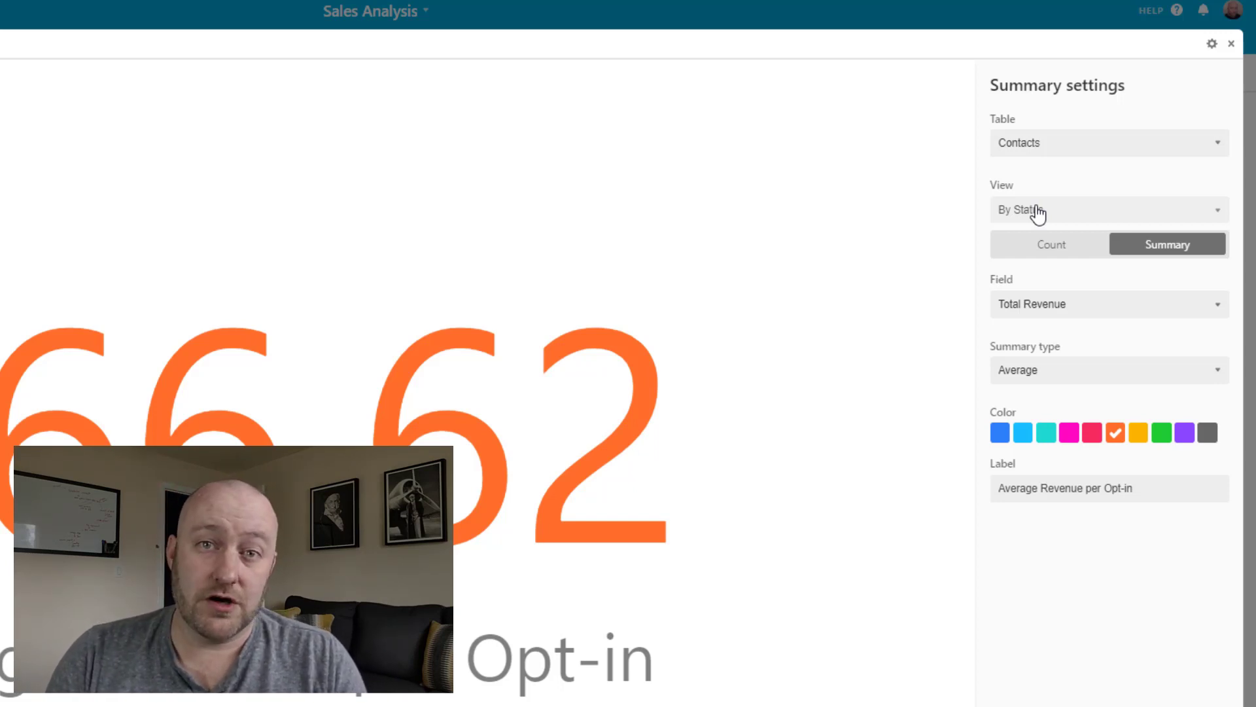
pyautogui.moveTo(1166, 131)
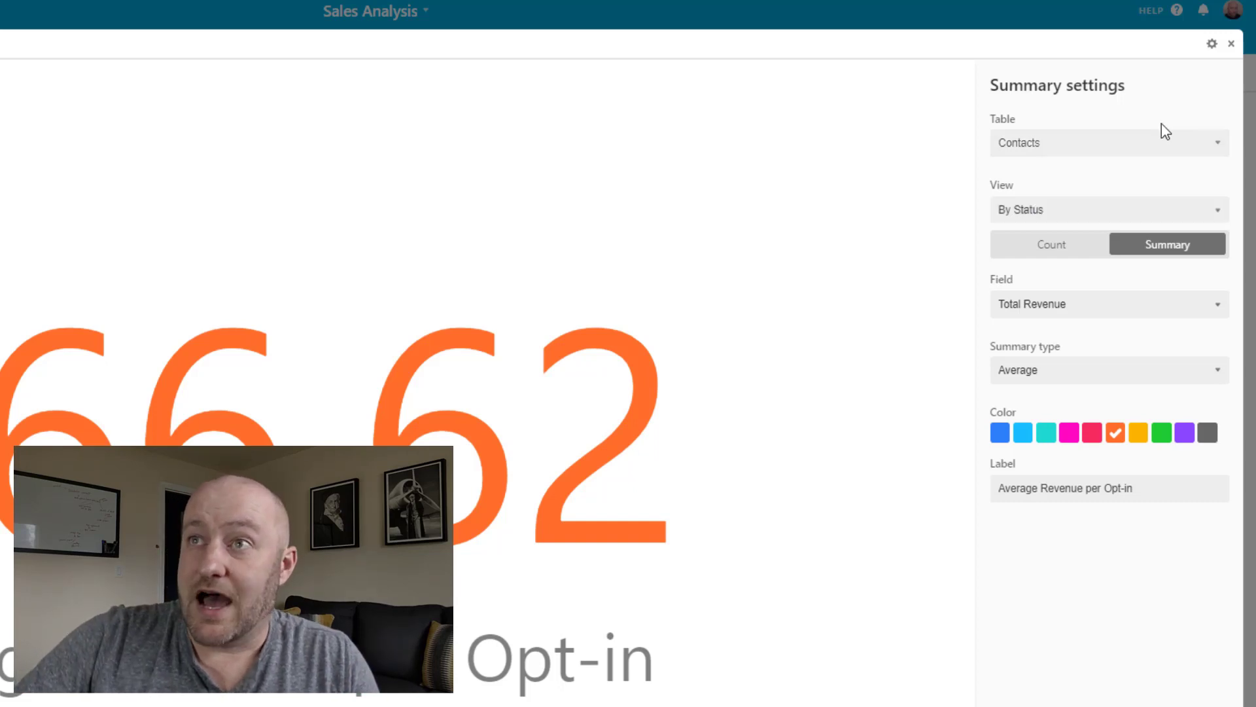
pyautogui.click(1230, 45)
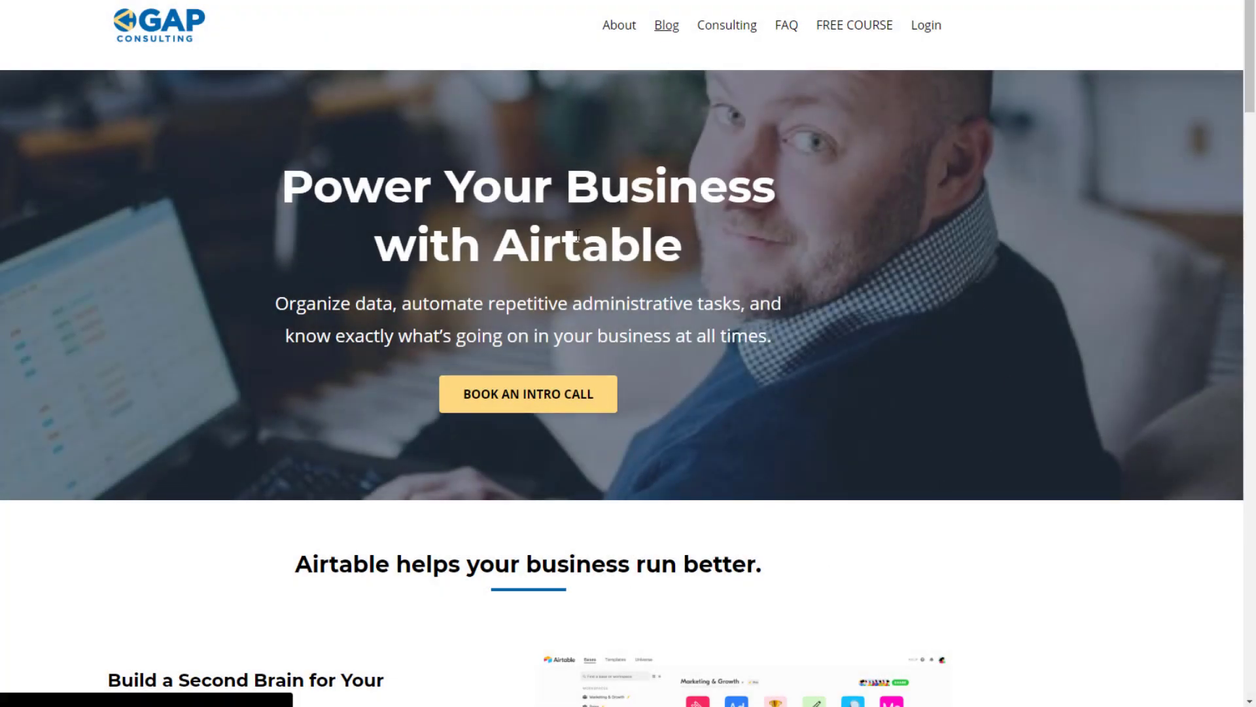
# From the Blog listing, open the article on finding an Airtable record with a Zapier Search Formula.
pyautogui.click(666, 25)
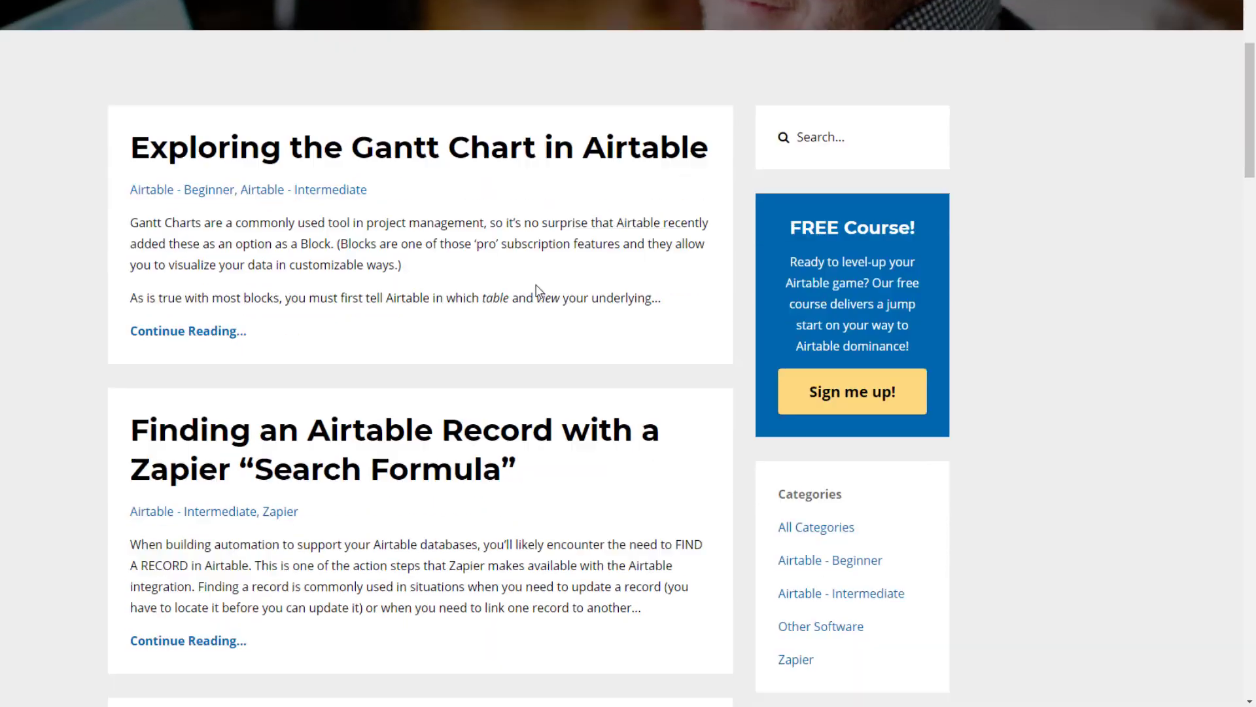
pyautogui.scroll(-3)
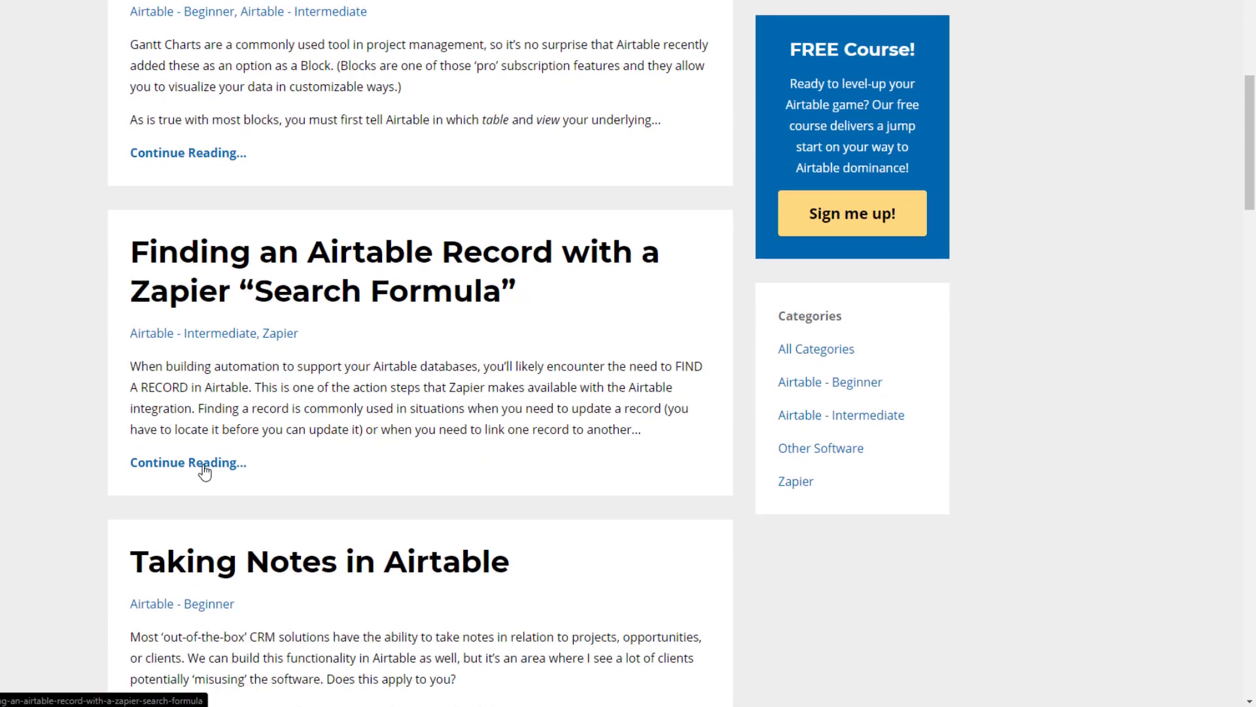
pyautogui.click(188, 462)
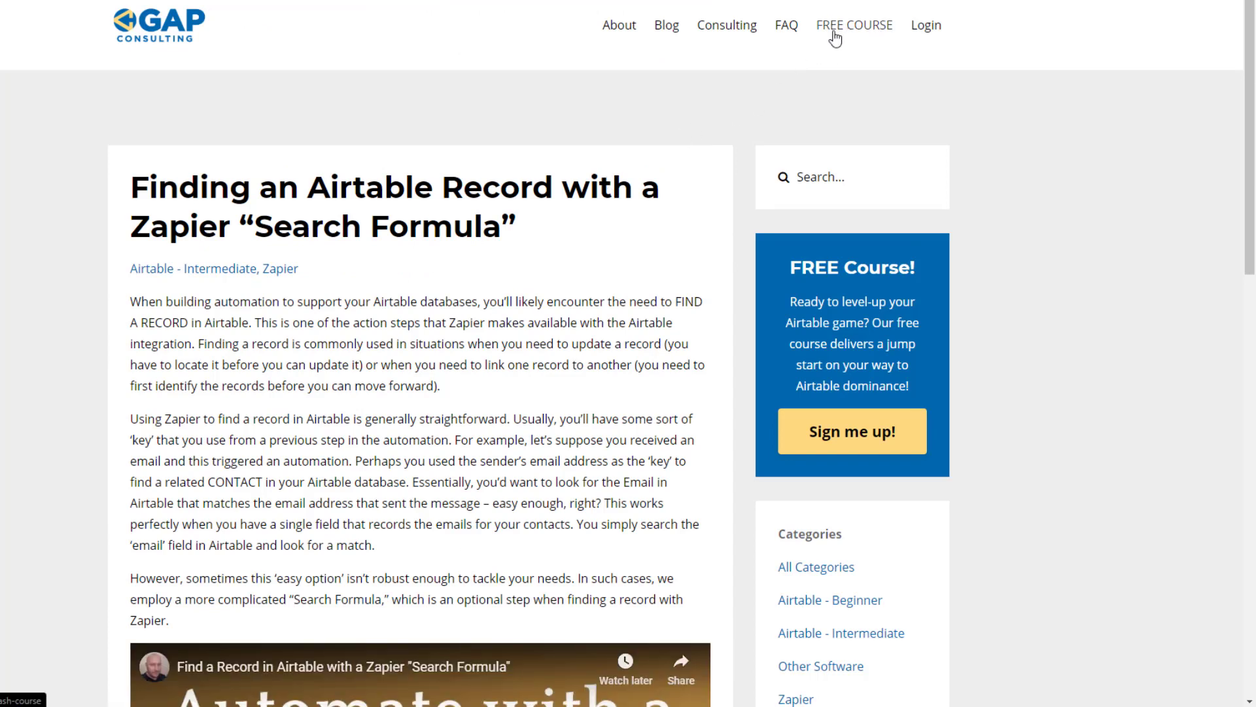
pyautogui.click(854, 25)
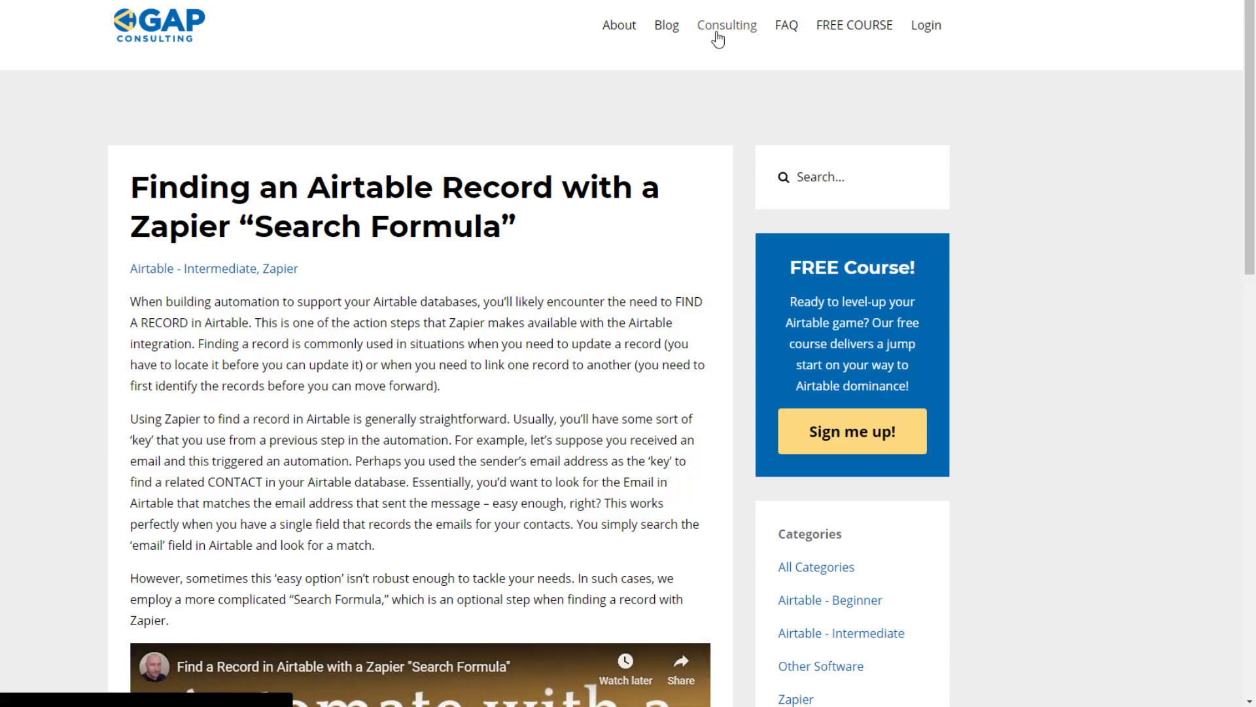
# On the Consulting page, show the booking slots for Thursday, December 5, 2019.
pyautogui.click(726, 25)
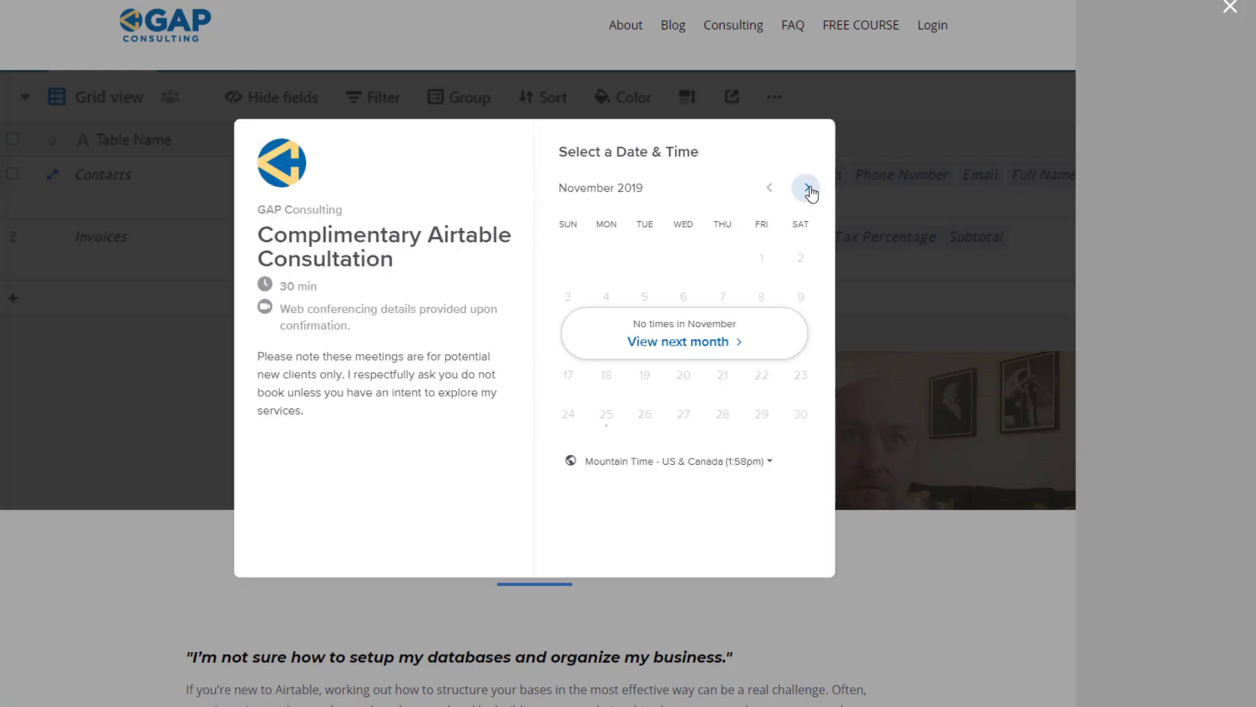
pyautogui.click(807, 187)
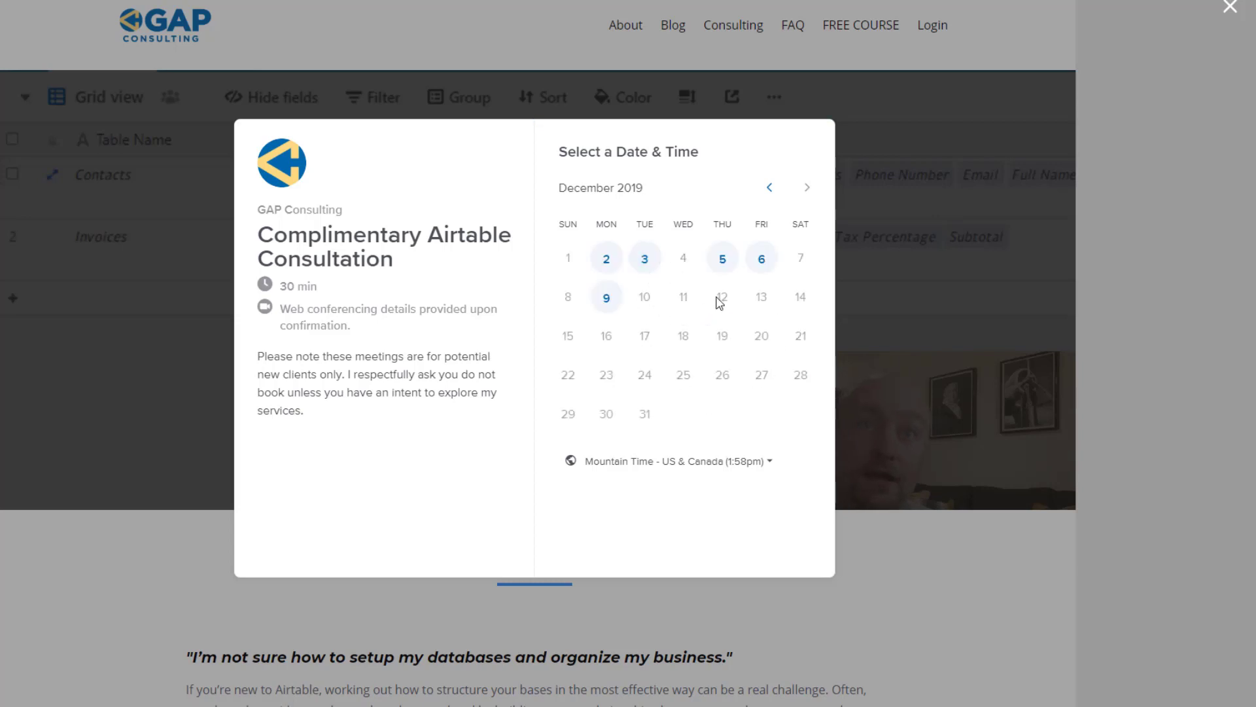
pyautogui.click(722, 258)
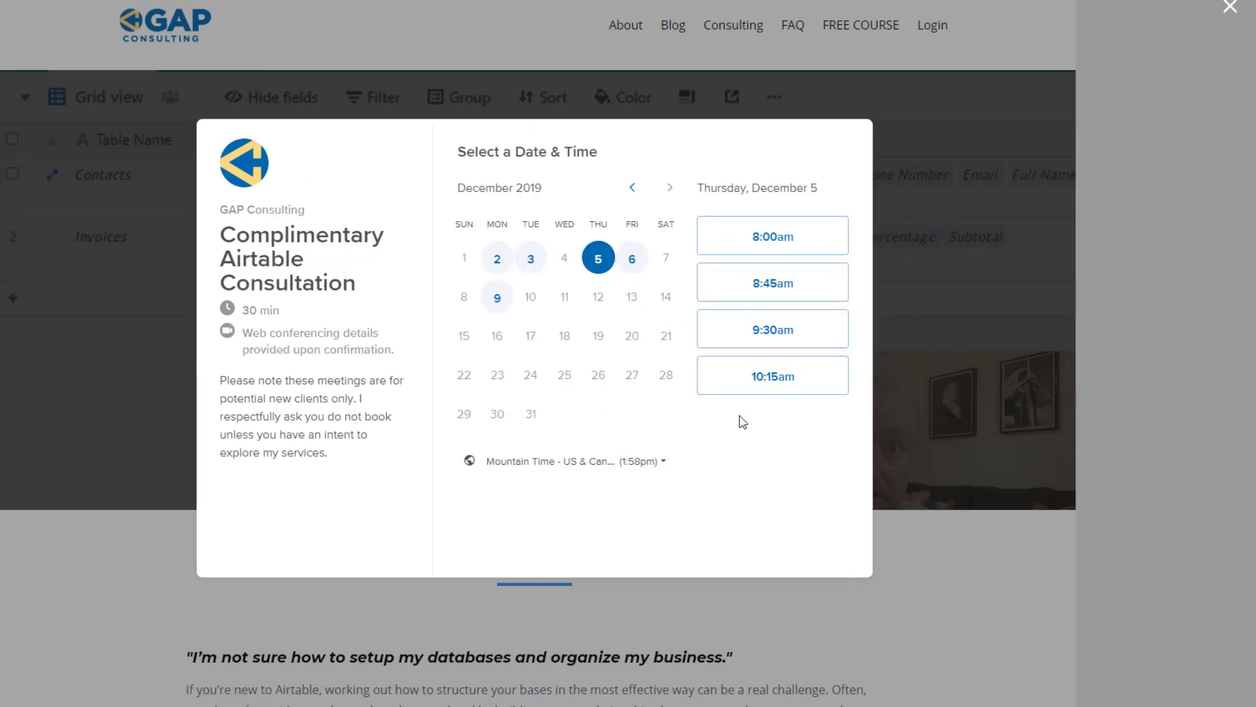